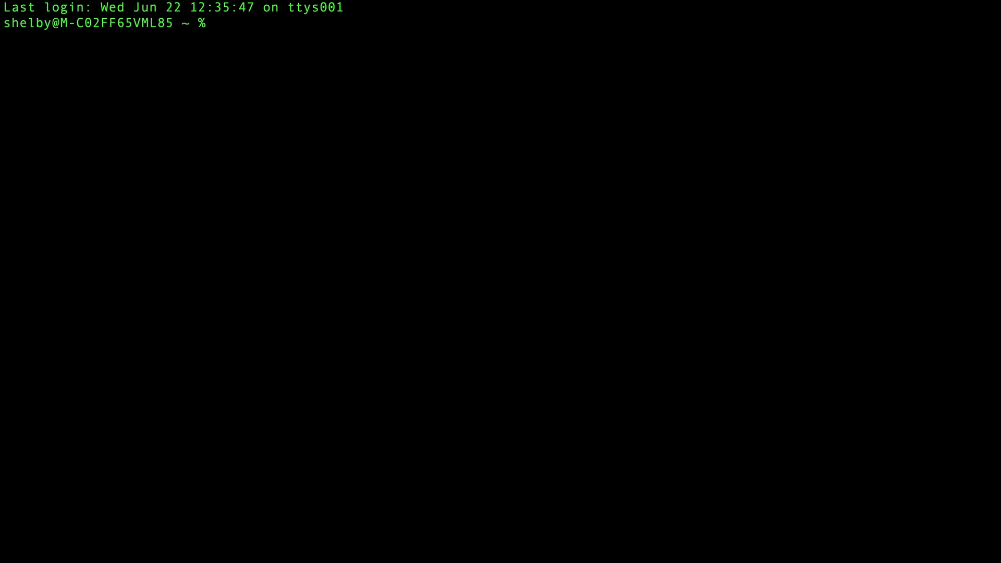
# Install the Atlas CLI with brew install mongodb-atlas
pyautogui.write('brew install mon')
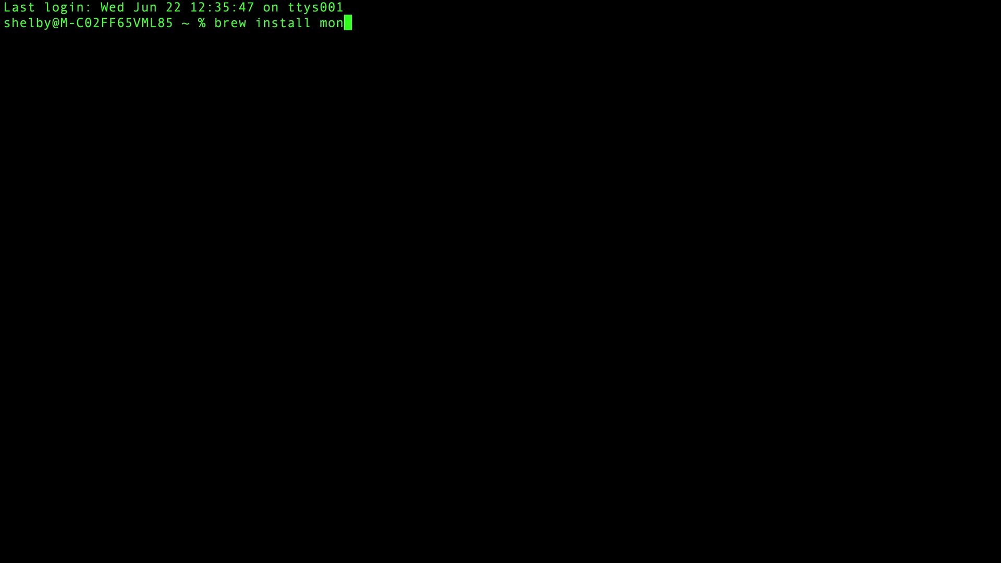
pyautogui.write('godb-atlas')
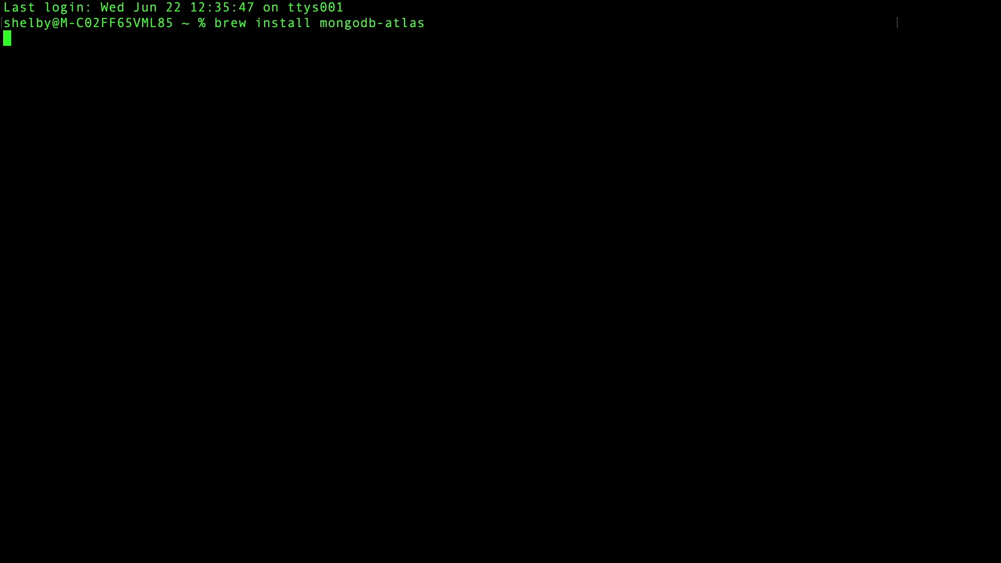
pyautogui.press('Return')
pyautogui.write('atlas setup')
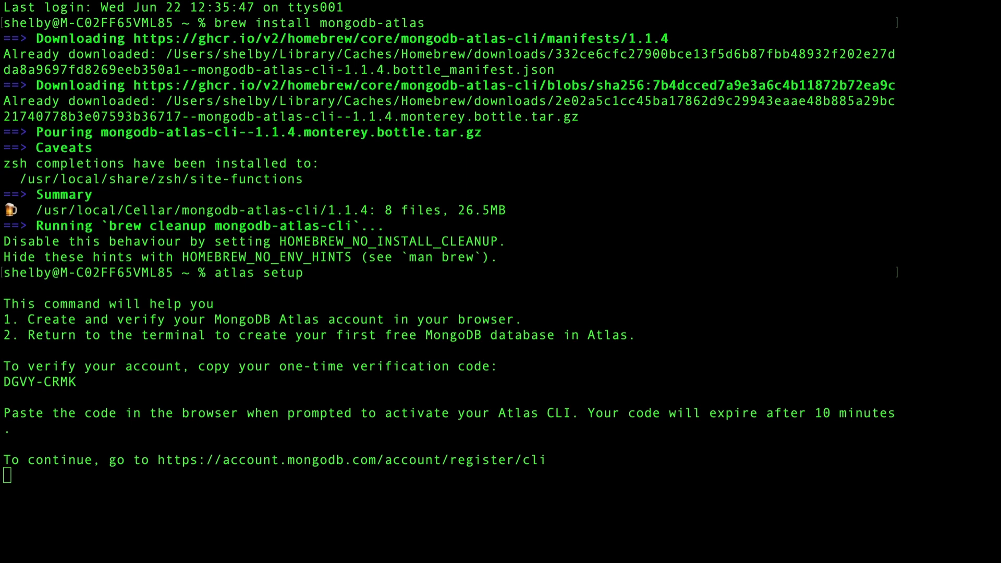
# Copy the verification code, answer Yes to default settings and deploy Cluster26666 with sample data
pyautogui.doubleClick(38, 382)
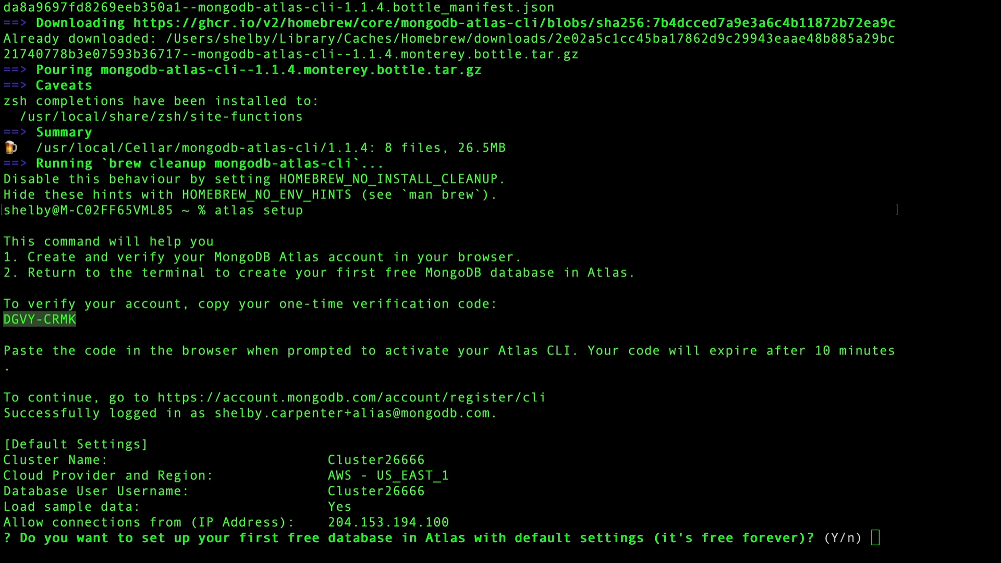
pyautogui.doubleClick(39, 319)
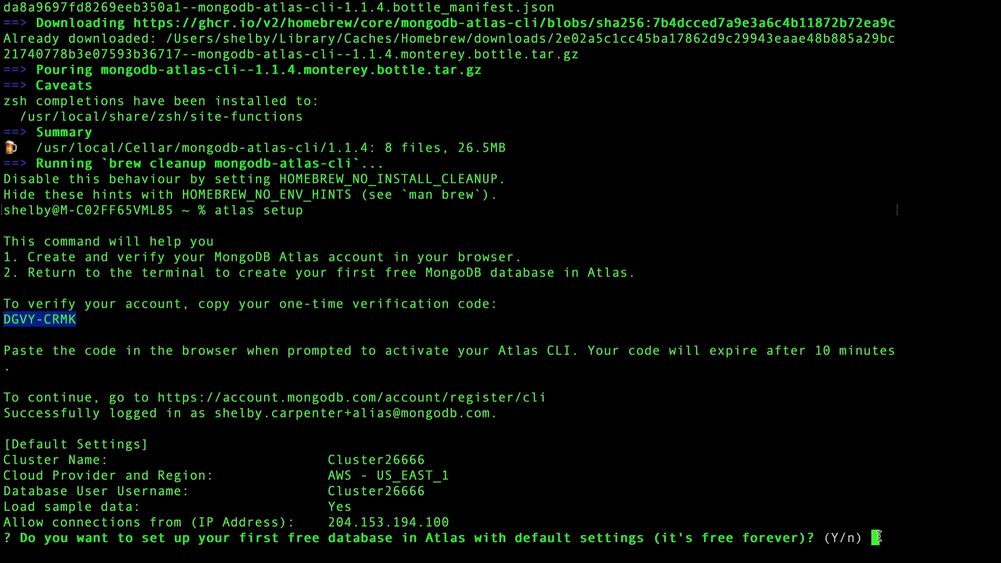
pyautogui.write('Yes')
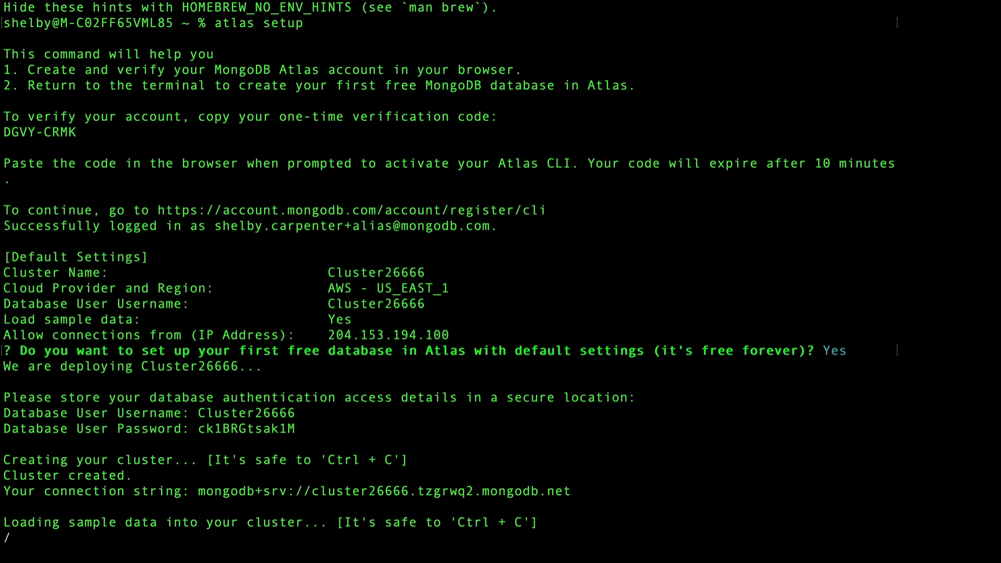
pyautogui.scroll(-3)
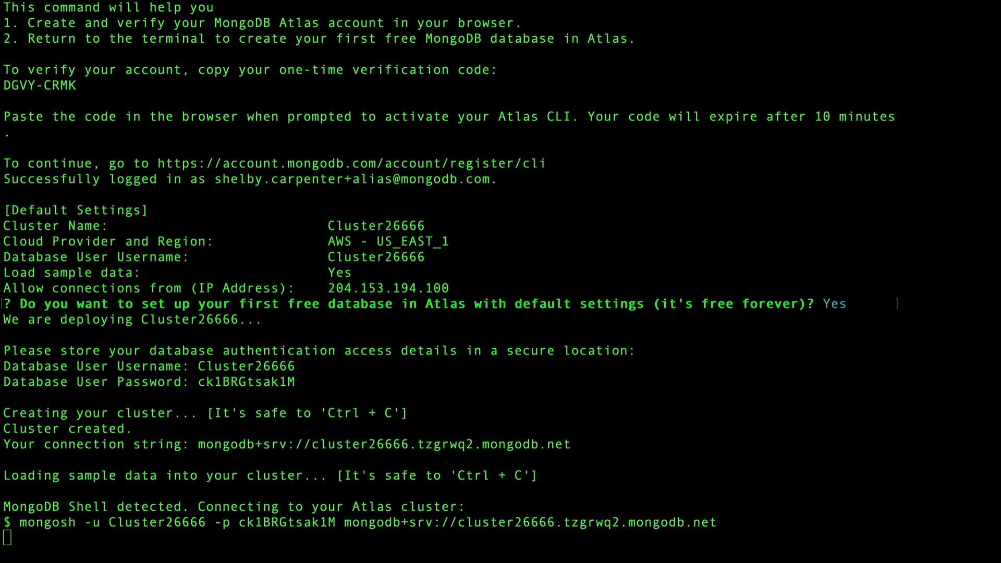
# Switch mongosh to the sample_geospatial database
pyautogui.scroll(-3)
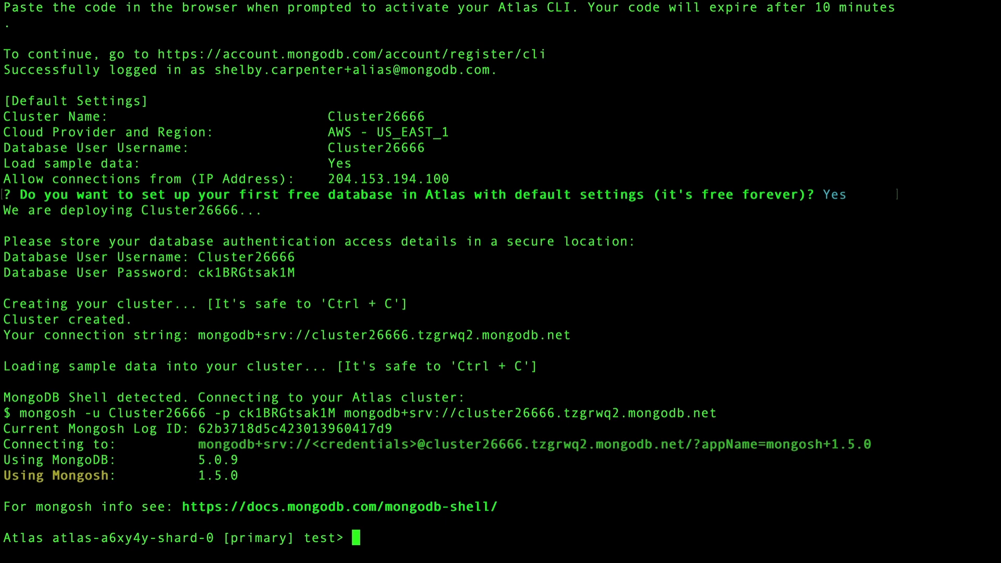
pyautogui.write('use sample_g')
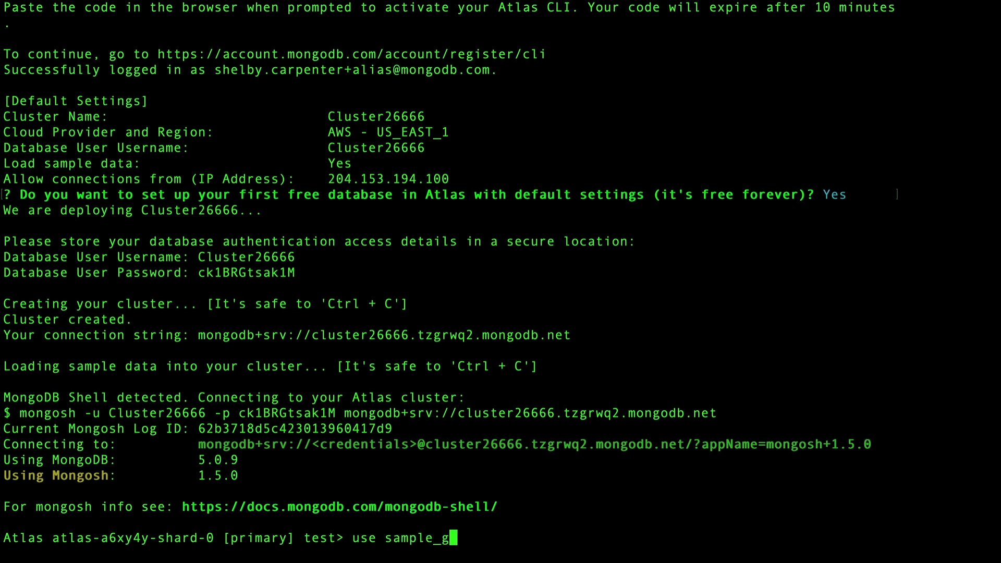
pyautogui.write('eospatial')
pyautogui.write('show collections')
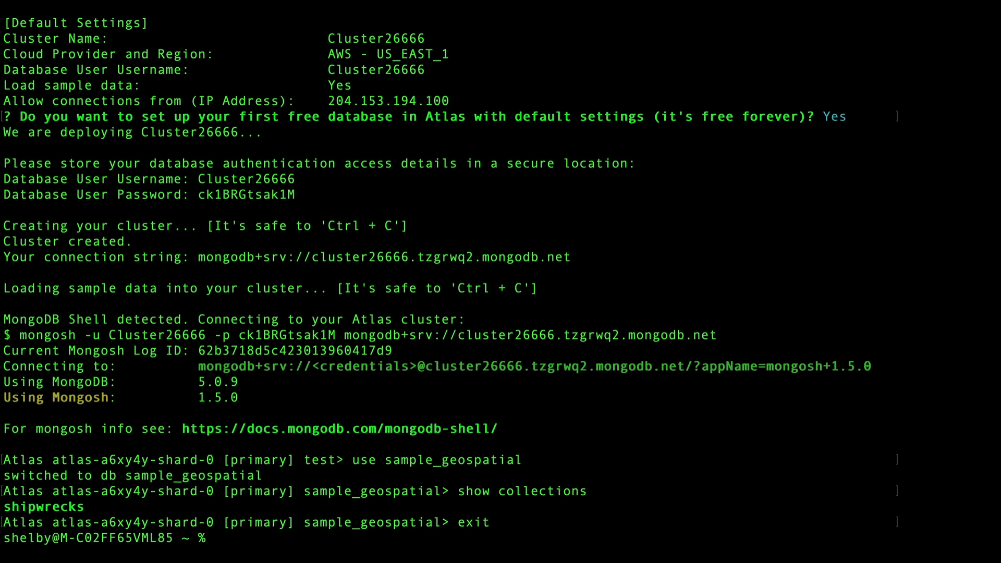
# Show Atlas CLI help for dbusers, clusters, serverless and privateEndpoints
pyautogui.write('atlas dbusers')
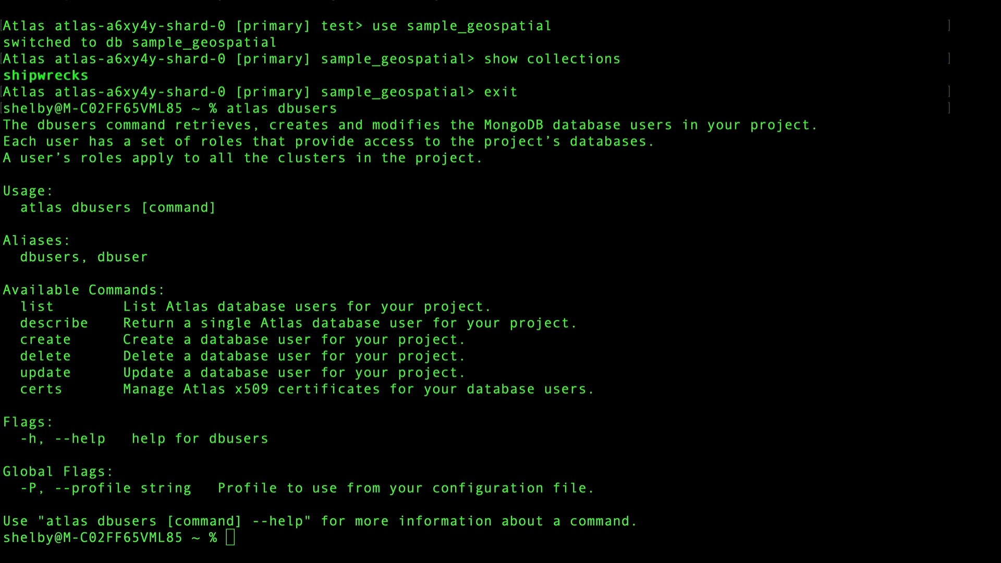
pyautogui.write('atlas clusters')
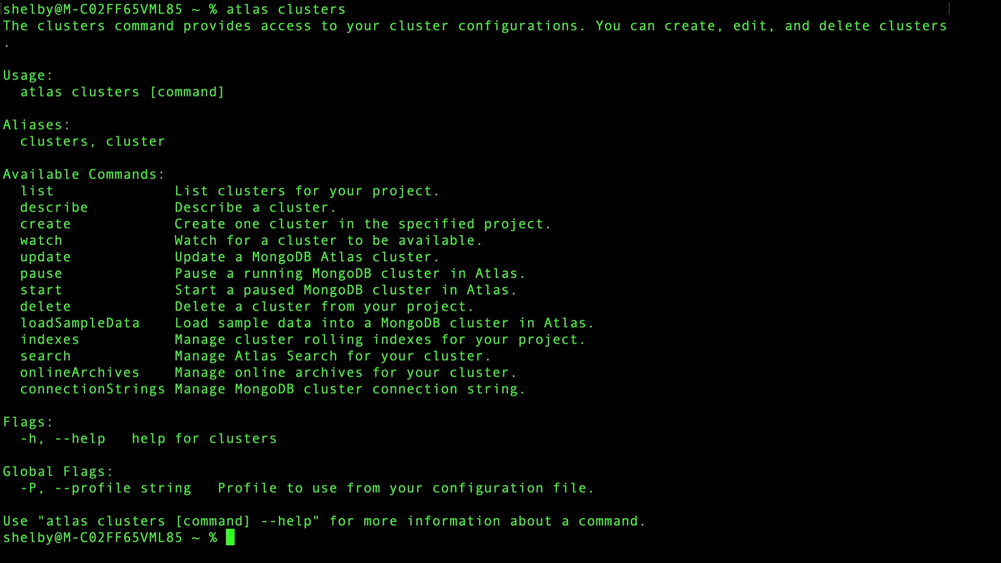
pyautogui.write('atlas serverless')
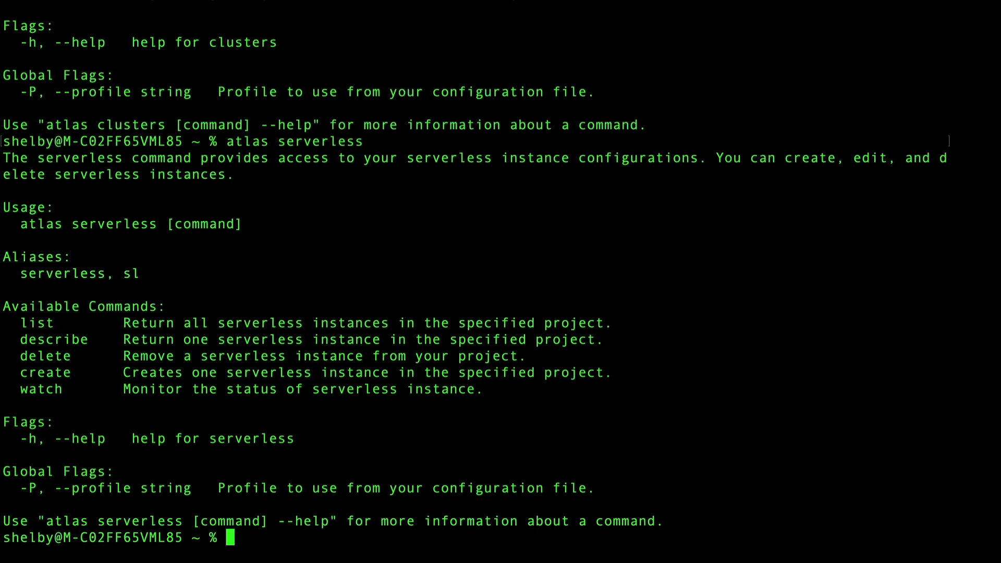
pyautogui.write('atlas privateEndp')
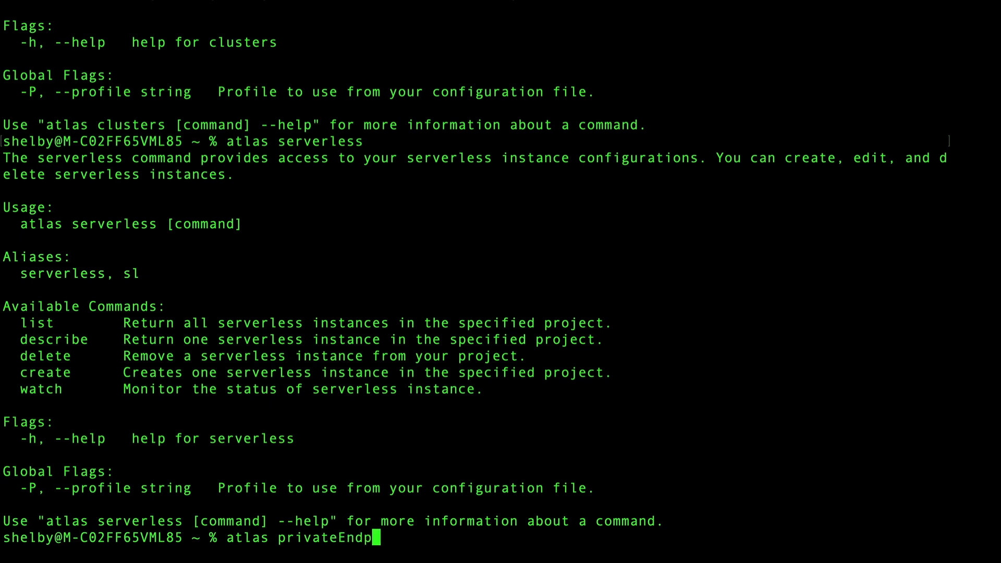
pyautogui.press('Enter')
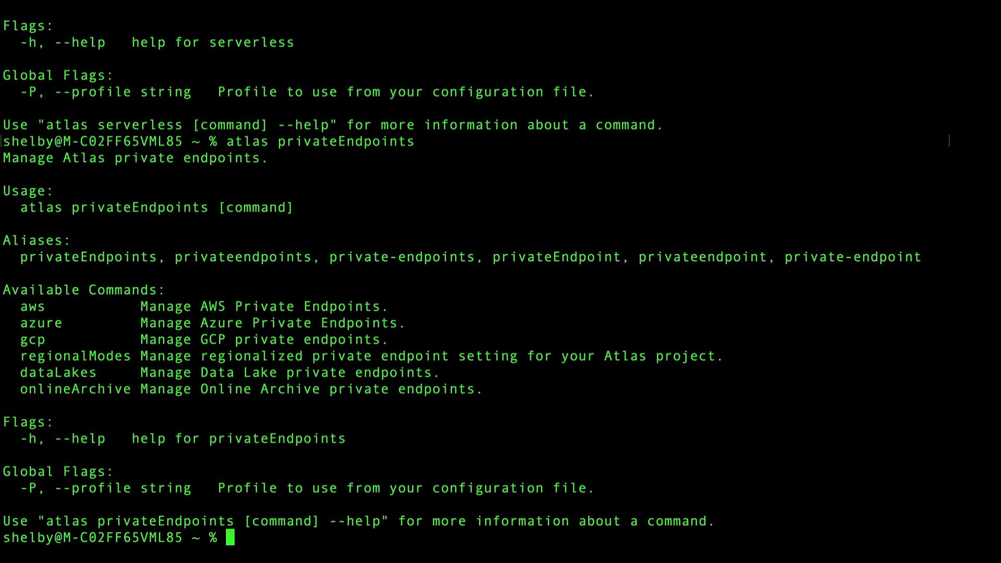
# List search indexes for sample_mflix movies on Cluster26666, show atlas help and clear the terminal
pyautogui.write('atlas clusters search index list --clusterName Cluster26666 --db sample_mflix --collection movies')
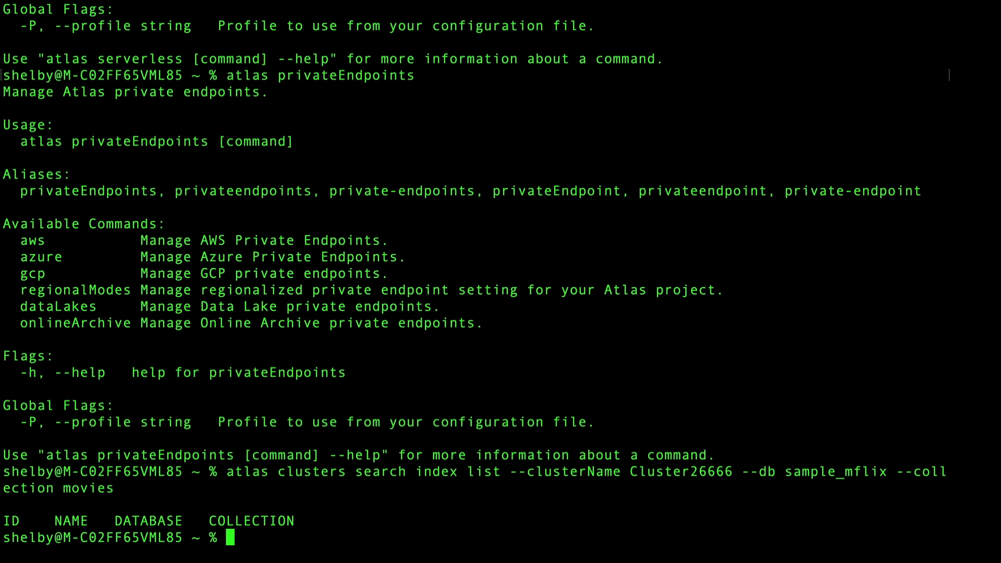
pyautogui.write('atlas')
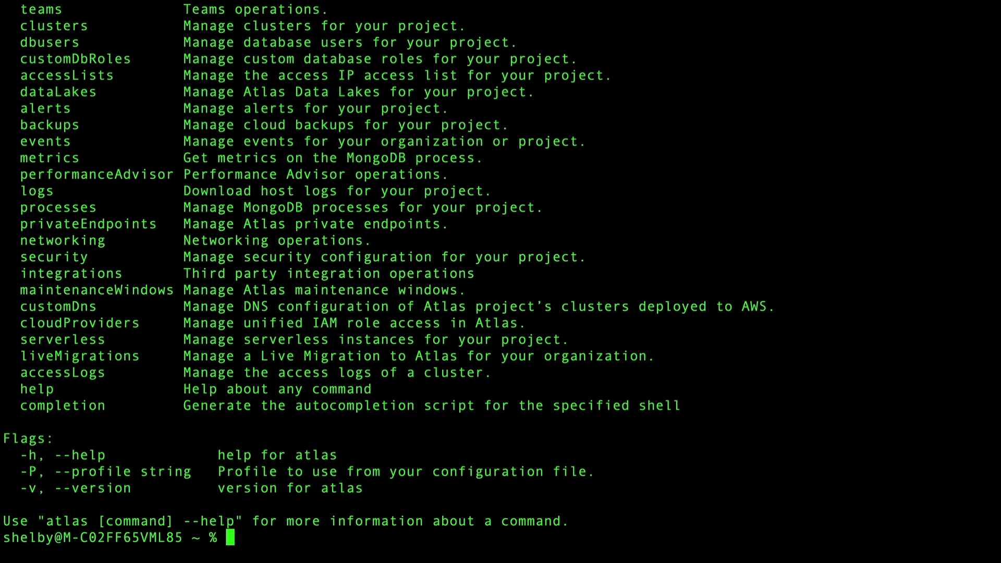
pyautogui.press('cmd+k')
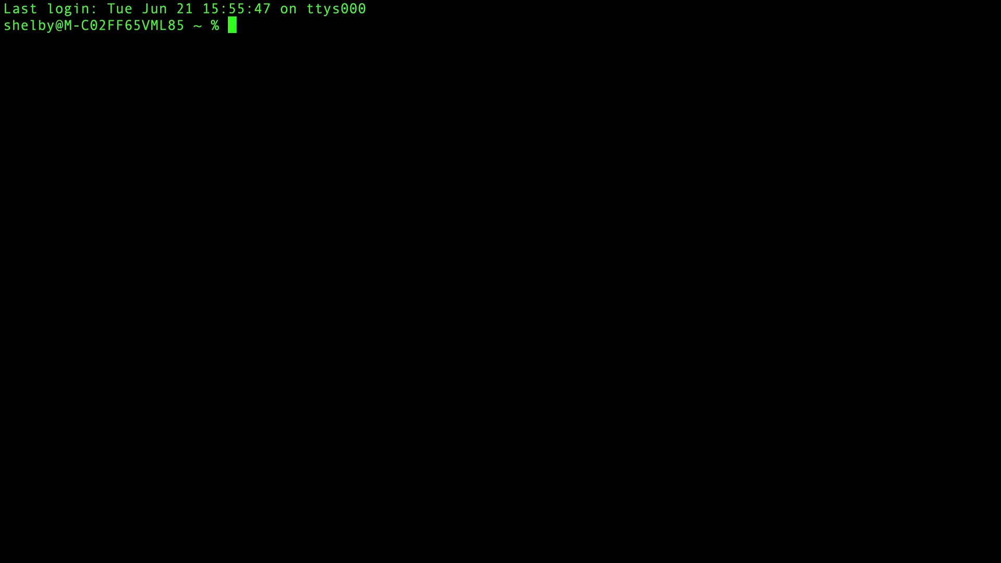
# Install mongosh via Homebrew and connect to myFirstDatabase on cluster45049 with --apiVersion 1
pyautogui.write('brew inst')
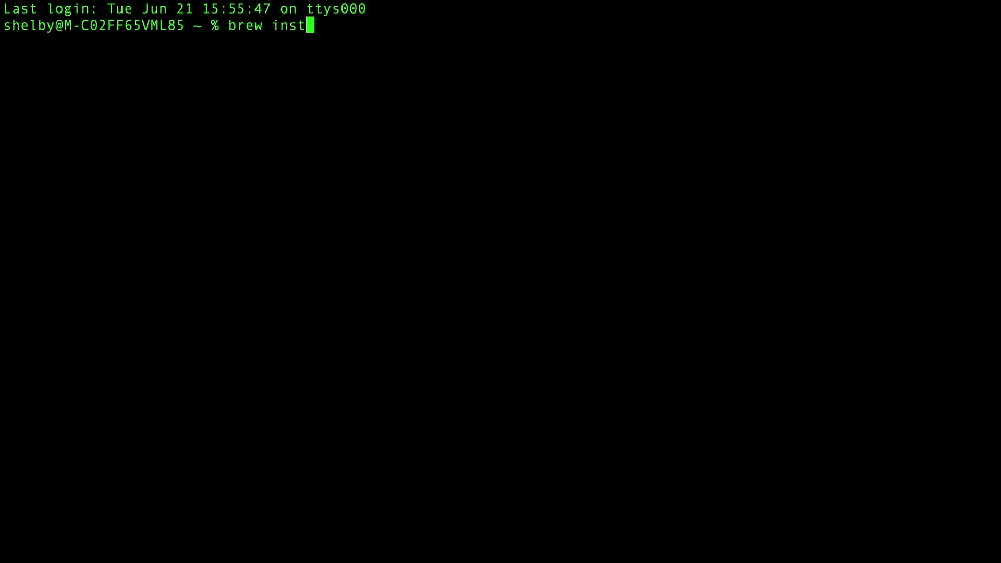
pyautogui.write('all mongosh')
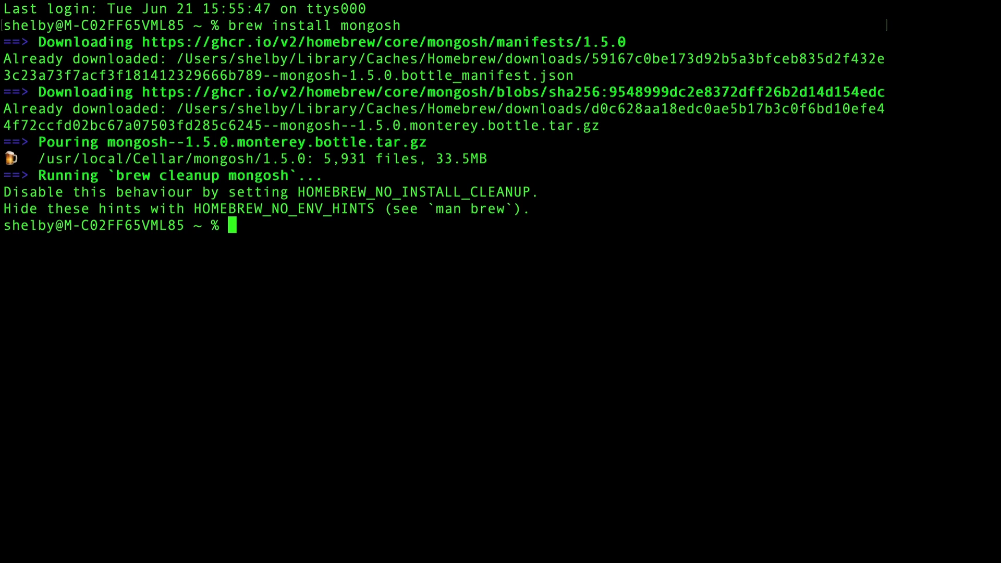
pyautogui.write('mongosh "mongodb+srv://cluster45049.itotex3.mongodb.net/myFirstDatabase" --apiVersion 1 --username test')
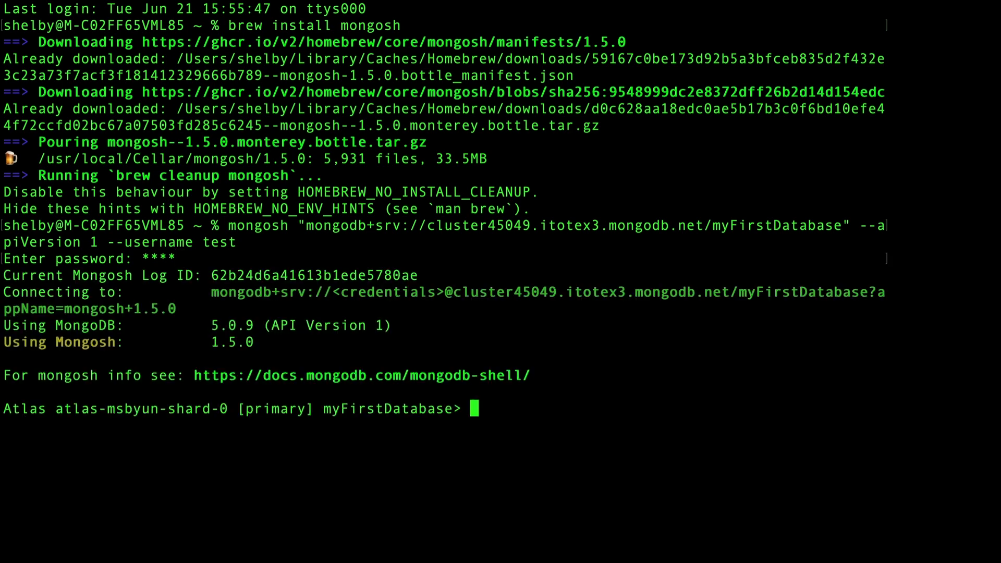
# List databases and switch to sample_guides
pyautogui.write('show')
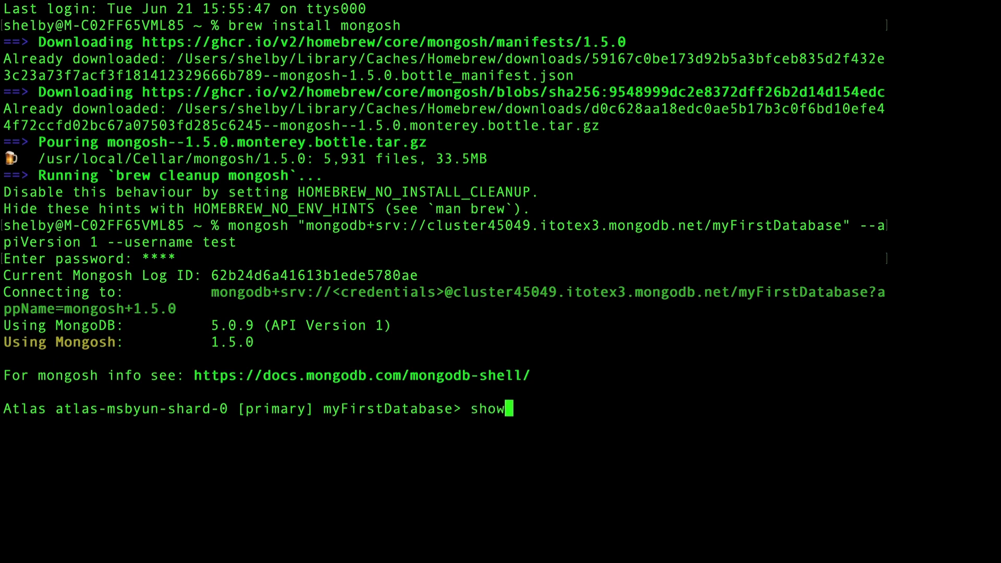
pyautogui.write('databases')
pyautogui.write('use')
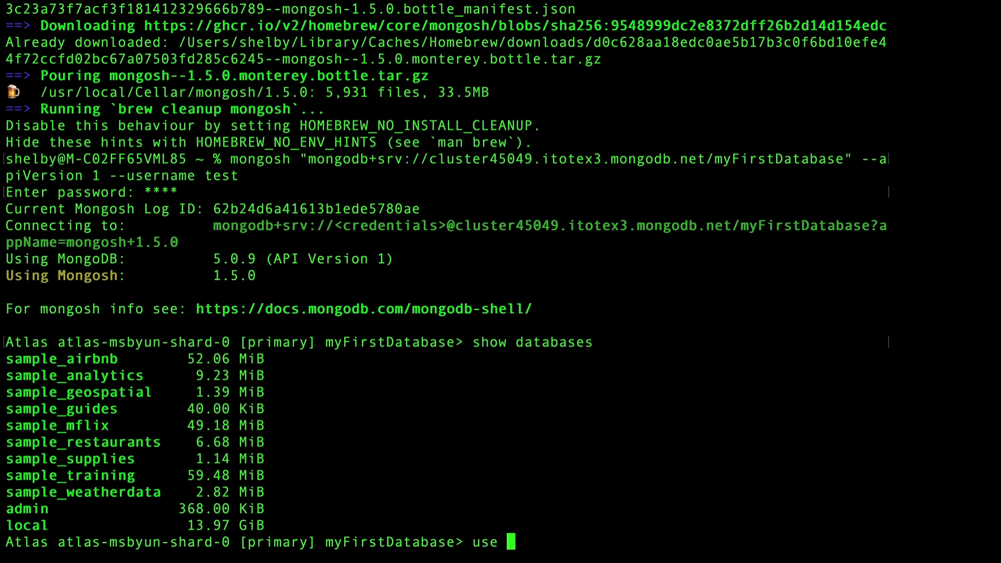
pyautogui.write('sample_guides')
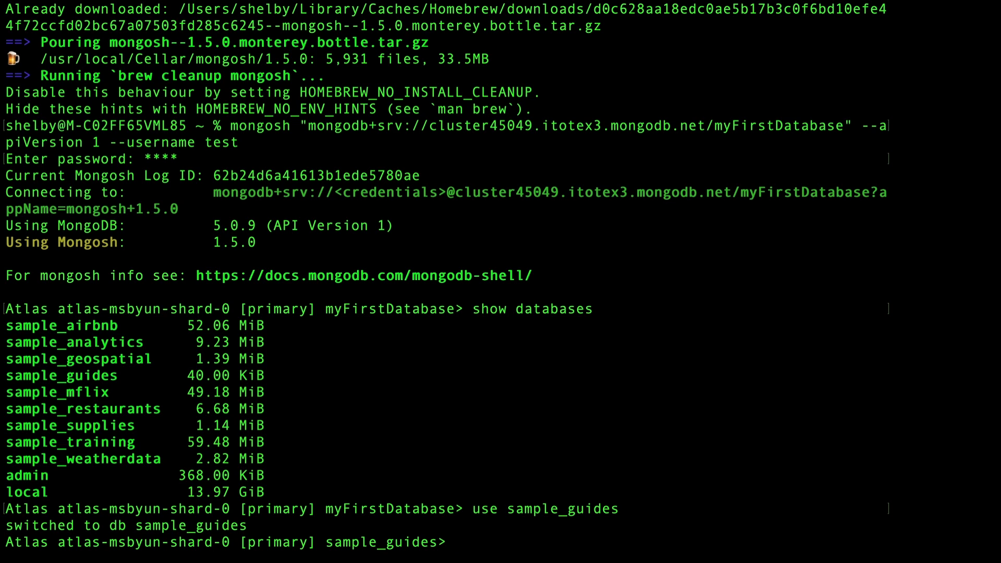
# Show db.planets.createIndex.help() for the planets collection
pyautogui.write('d')
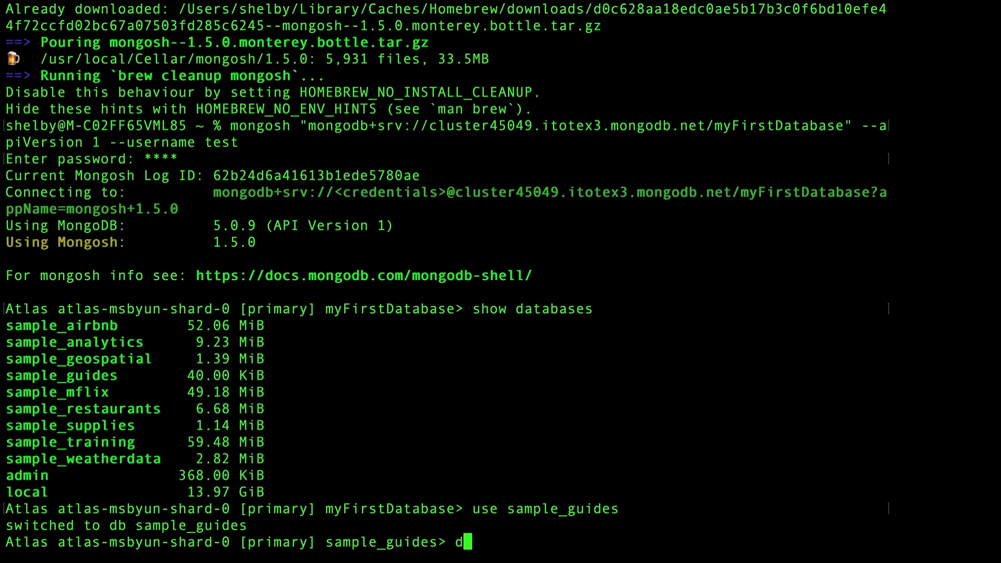
pyautogui.write('b.planets.')
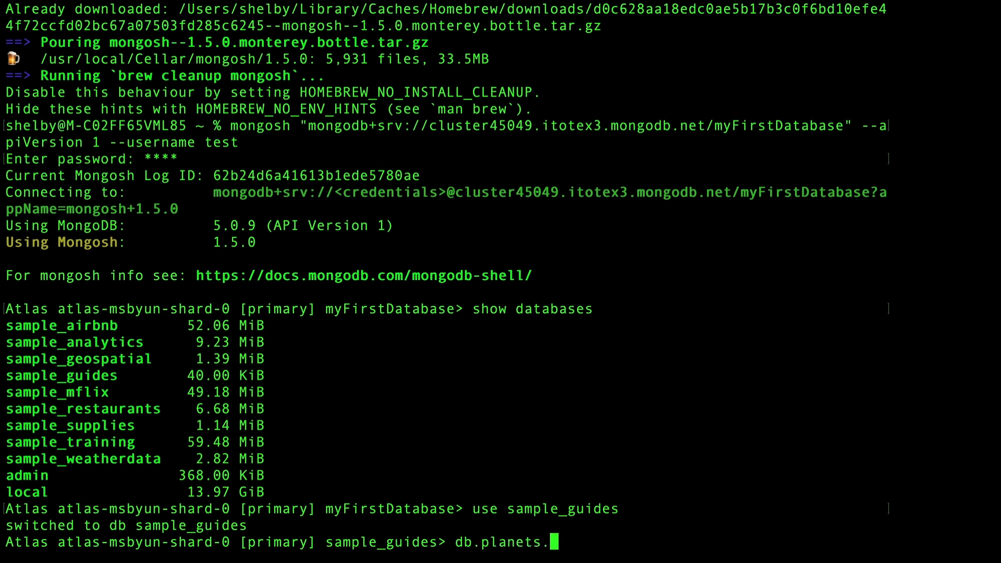
pyautogui.write('createIndex.help(')
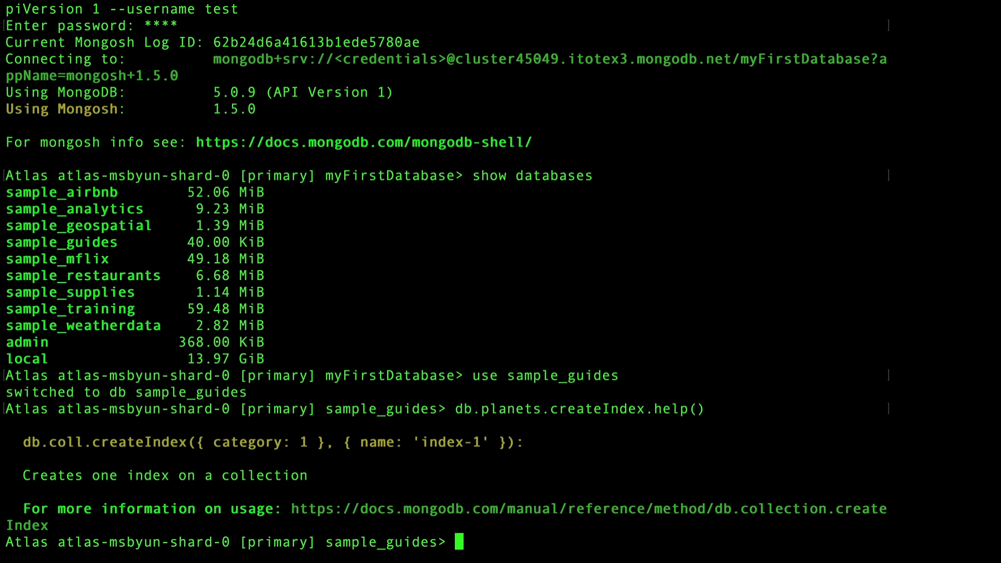
# Find planets with orderFromSun $gte 3, then table ringed planets' name, hasRings and orderFromSun
pyautogui.write('db.planets.fnd({orderFromSun :{$gte: 3}})')
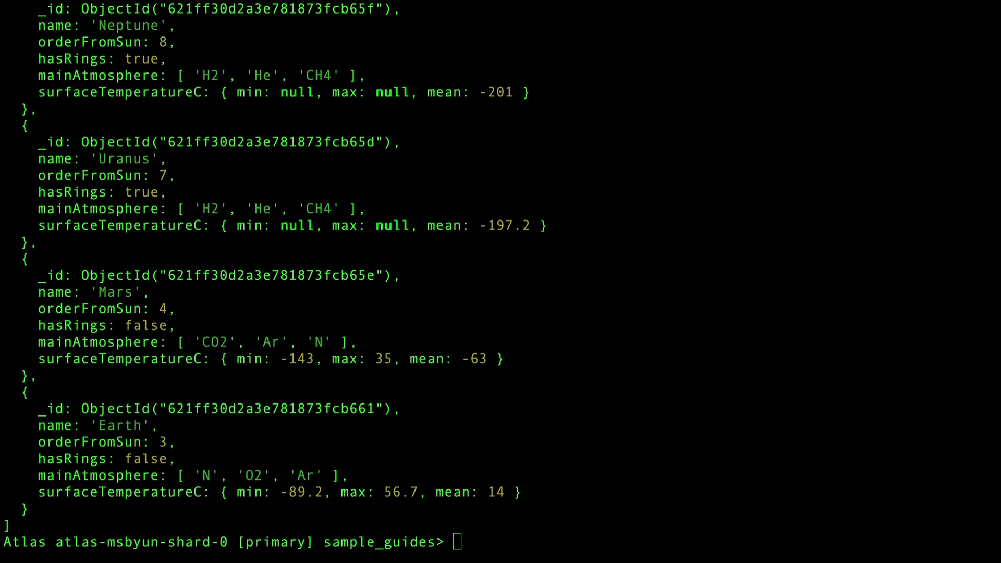
pyautogui.moveTo(540, 431)
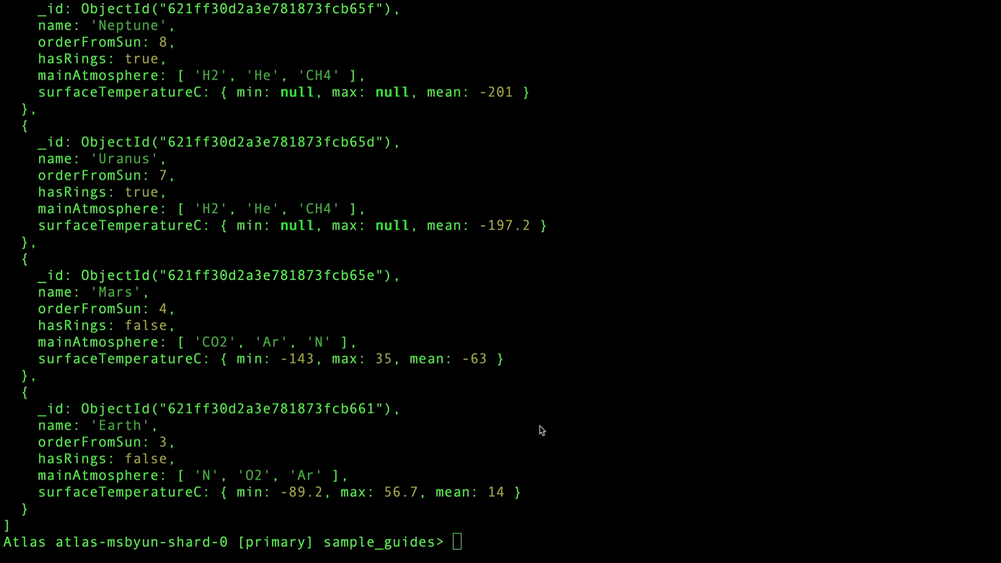
pyautogui.write('const results = db.planets.find({hasRings: true}, {name: 1, hasRings: 1, orderFromSun: 1, _id: 0}).toArray()')
pyautogui.write('console.table(results')
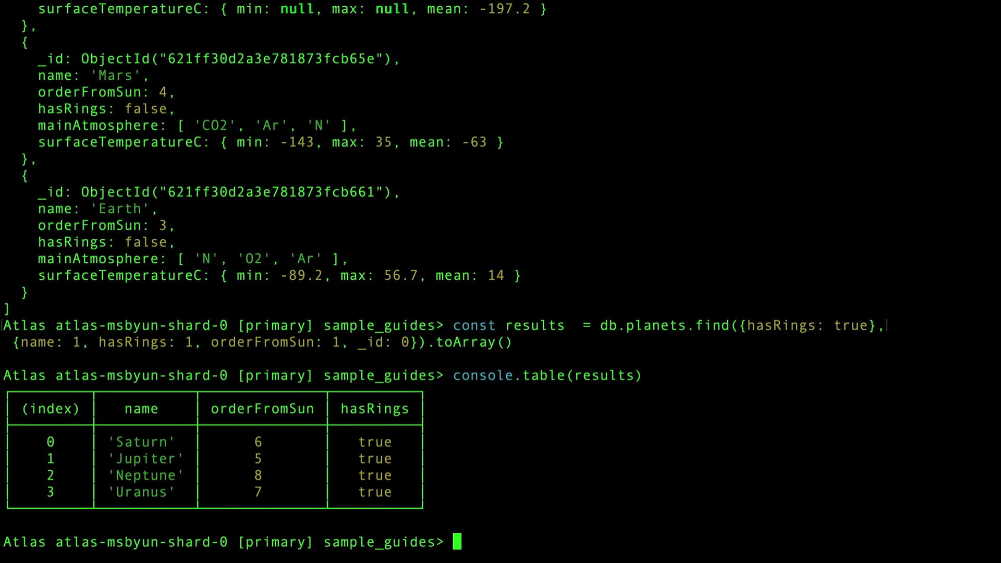
# Search snippets and install analyze-schema in mongosh, confirming with y
pyautogui.write('snippet search')
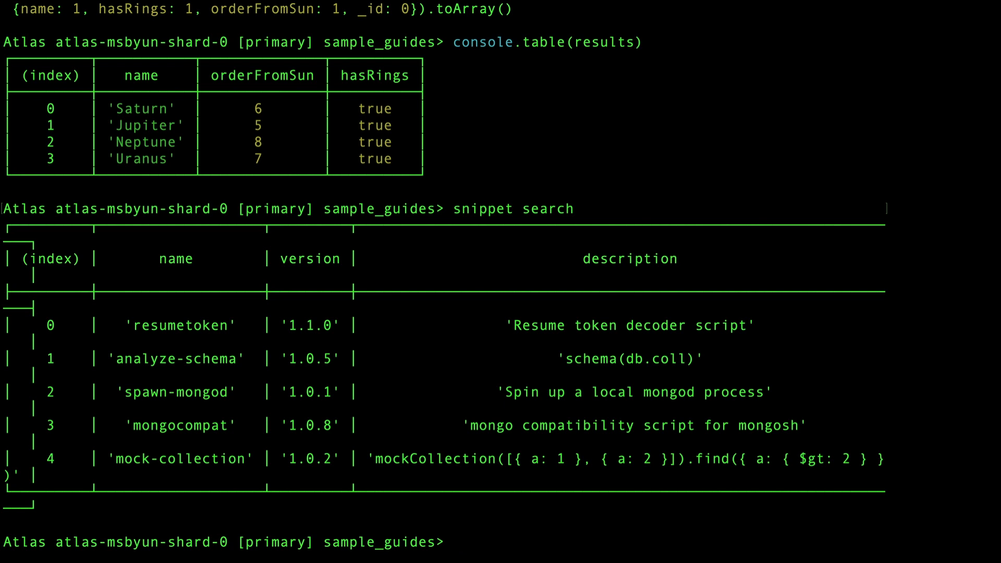
pyautogui.write('snippet install')
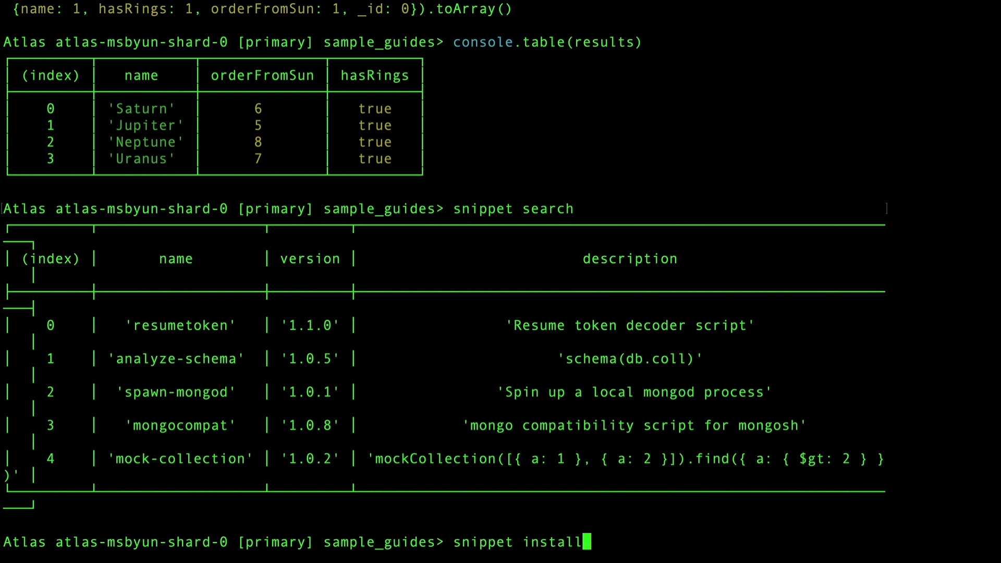
pyautogui.write('analyze-schema')
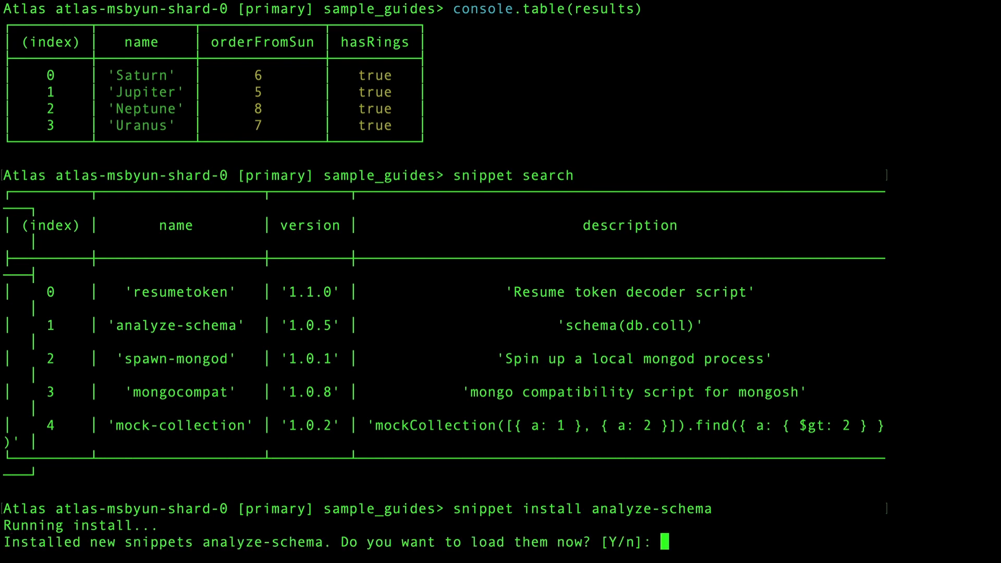
pyautogui.write('y')
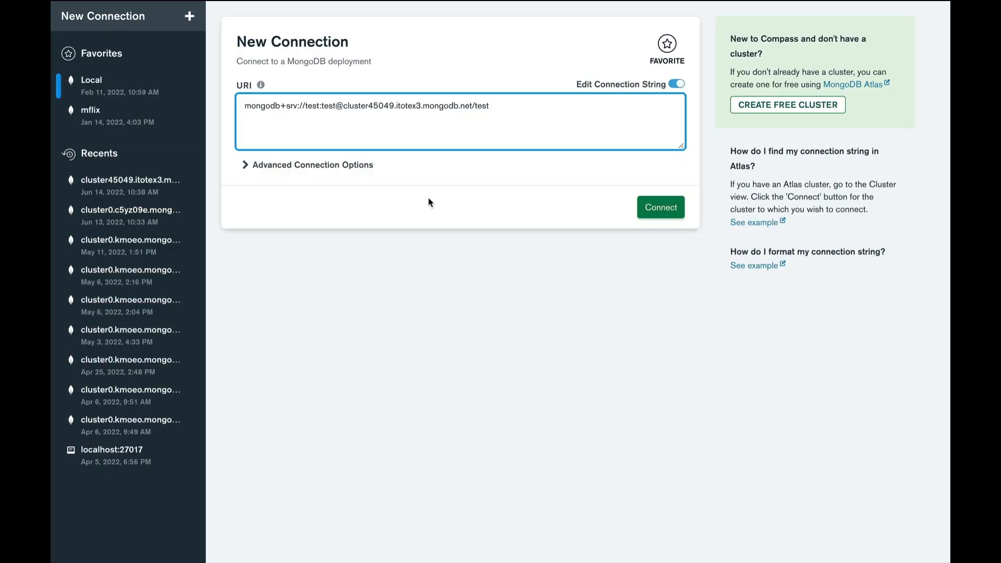
# Connect Compass to the cluster45049 Atlas cluster
pyautogui.click(660, 206)
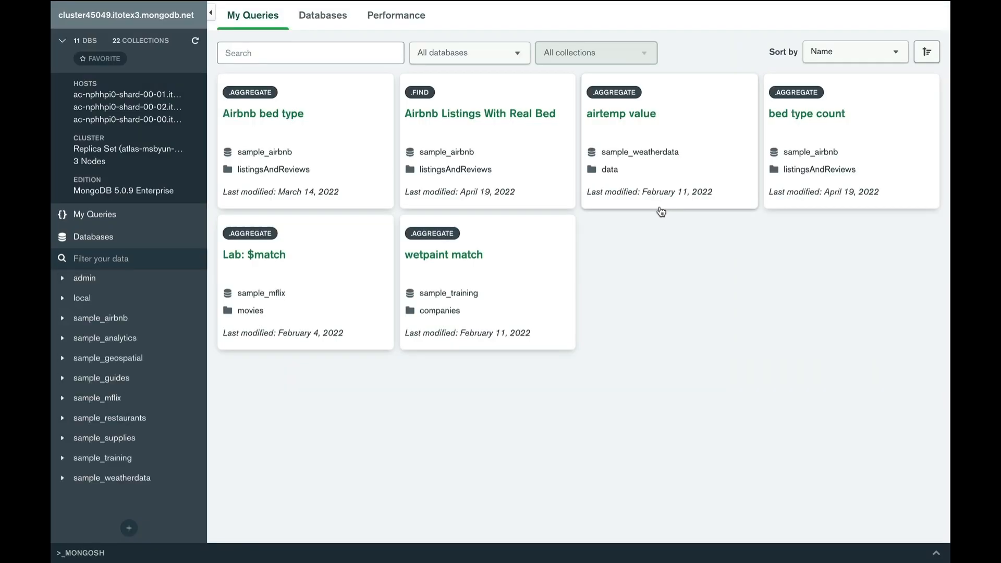
pyautogui.moveTo(247, 172)
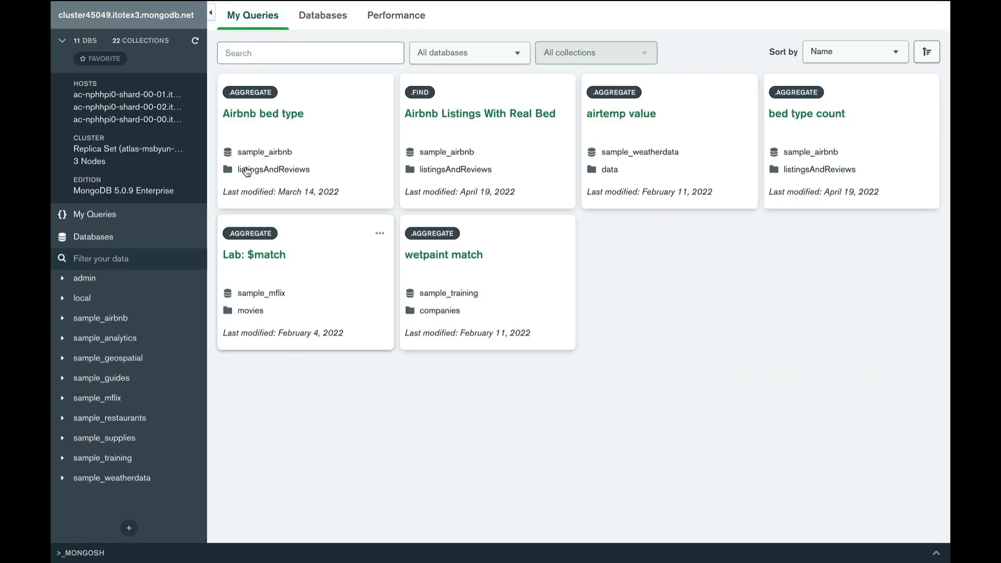
# Browse sample_airbnb.listingsAndReviews, showing 20 of 5,555 listings
pyautogui.click(123, 8)
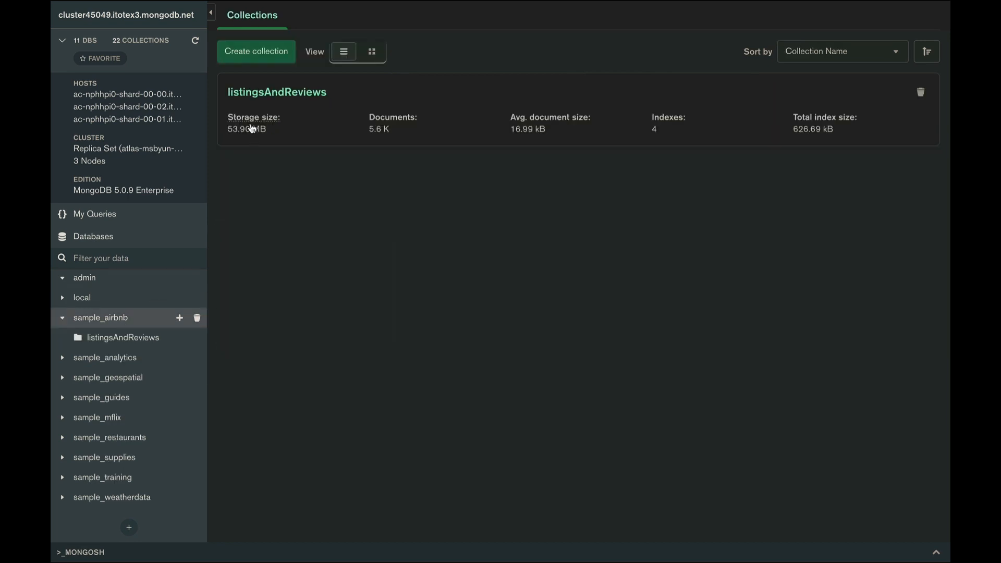
pyautogui.click(123, 337)
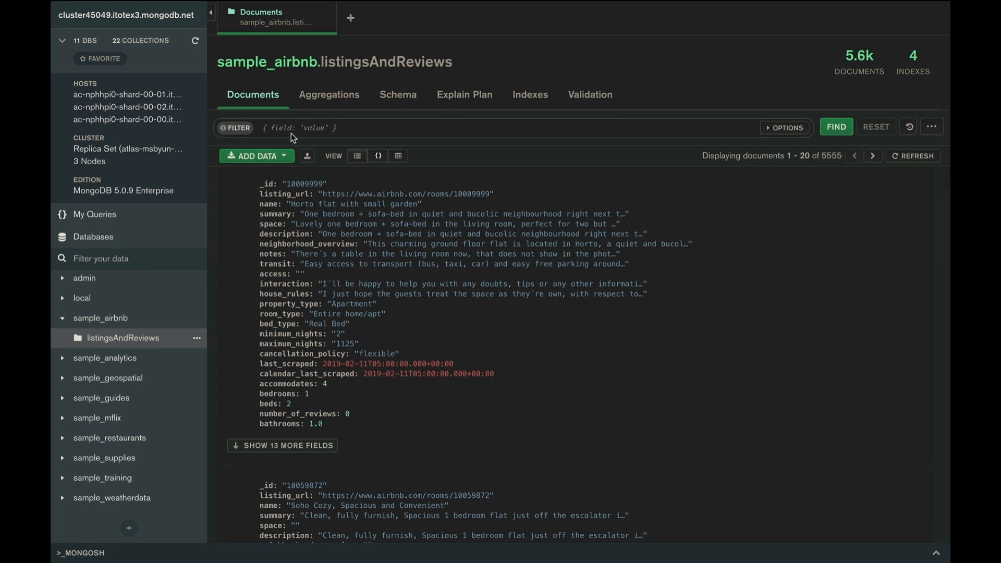
# Filter listings with {accommodates: {$gte: 6}}, leaving 957 documents
pyautogui.write('{accommodates: {$gte: 6}}')
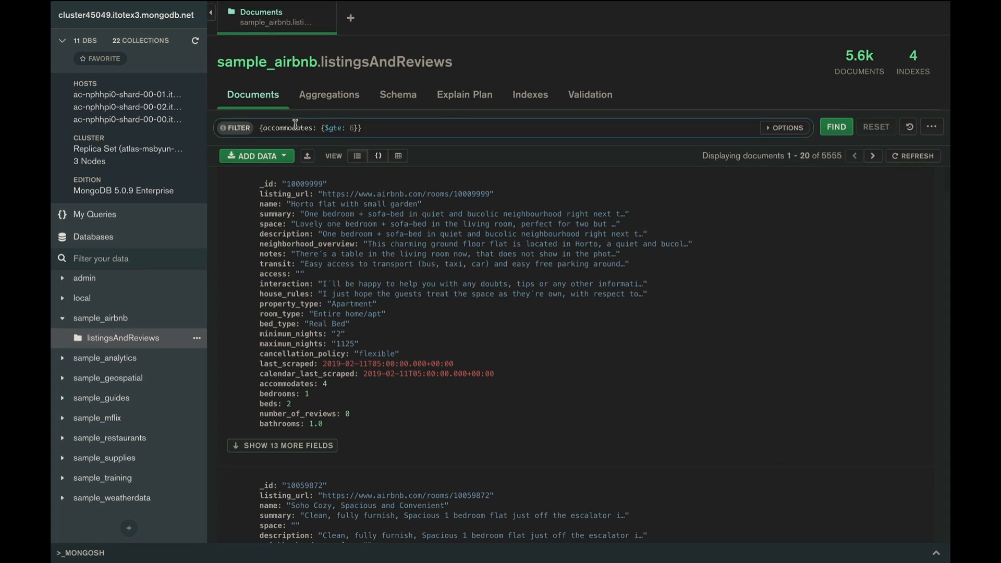
pyautogui.click(835, 128)
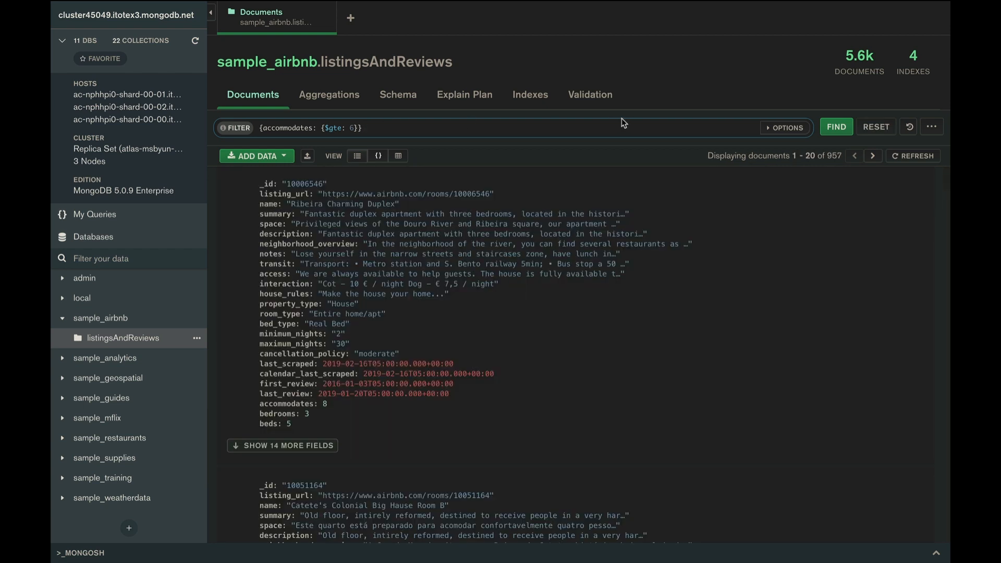
pyautogui.moveTo(684, 117)
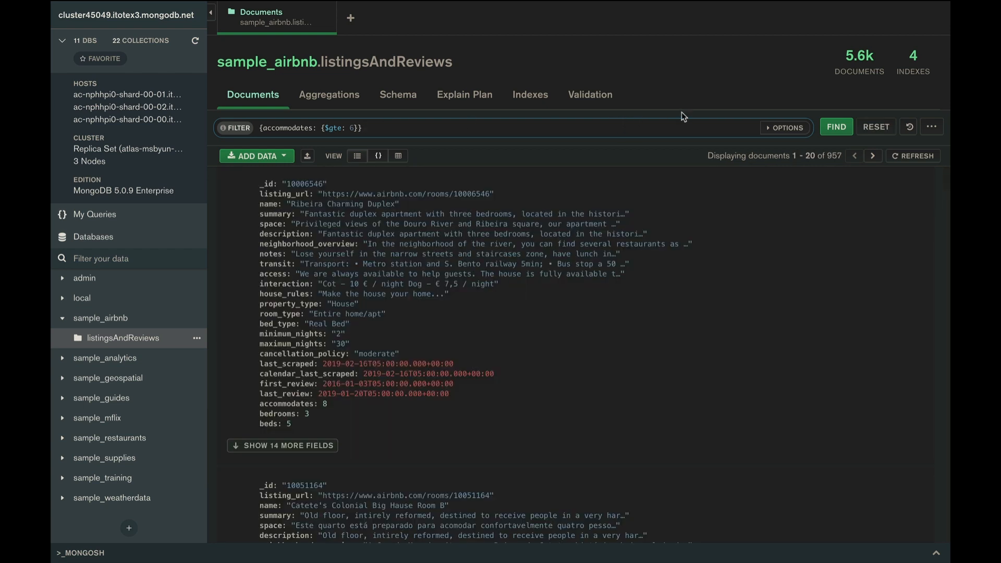
pyautogui.moveTo(697, 117)
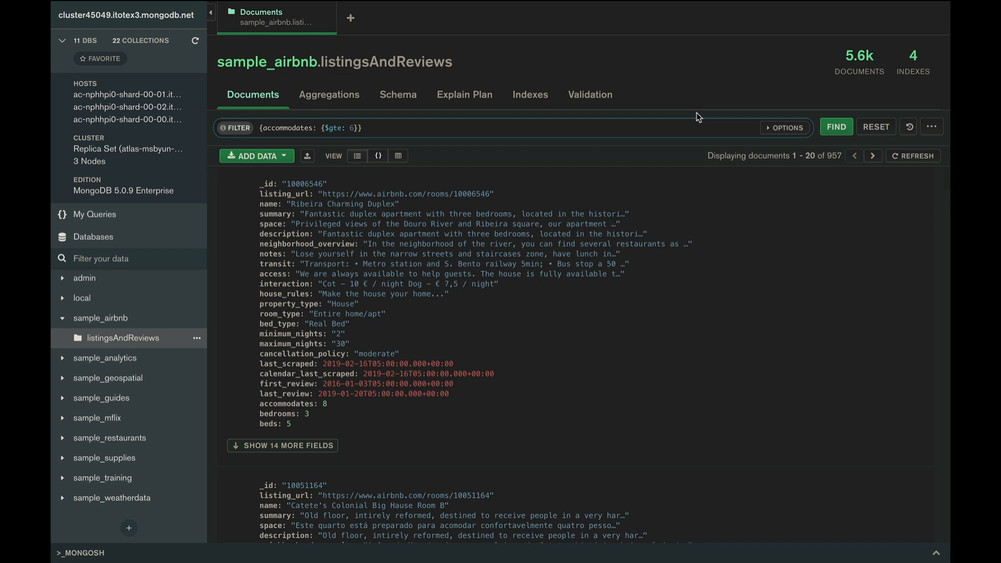
pyautogui.moveTo(672, 109)
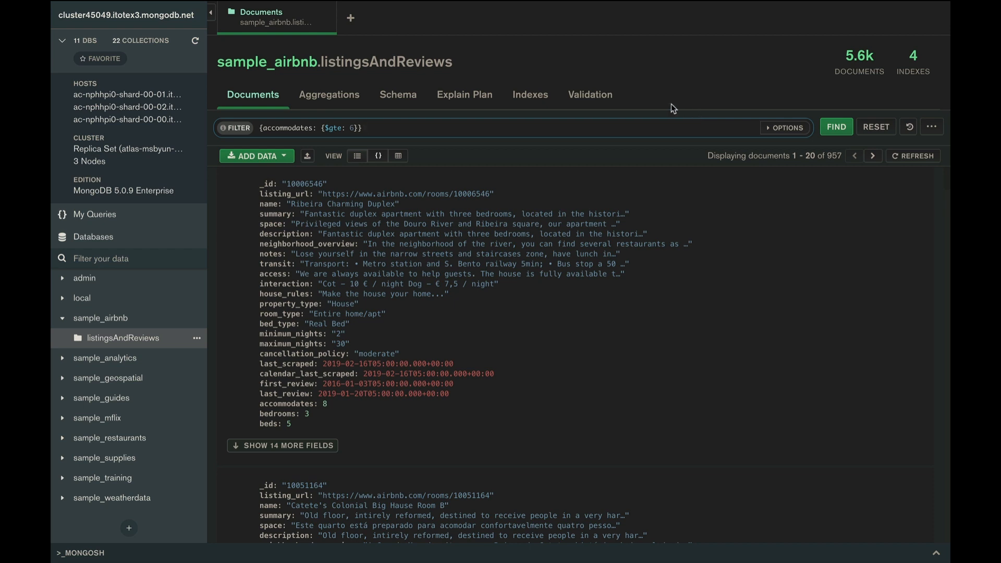
# Start an aggregation with a $match stage for listings accommodating six or more guests
pyautogui.click(329, 94)
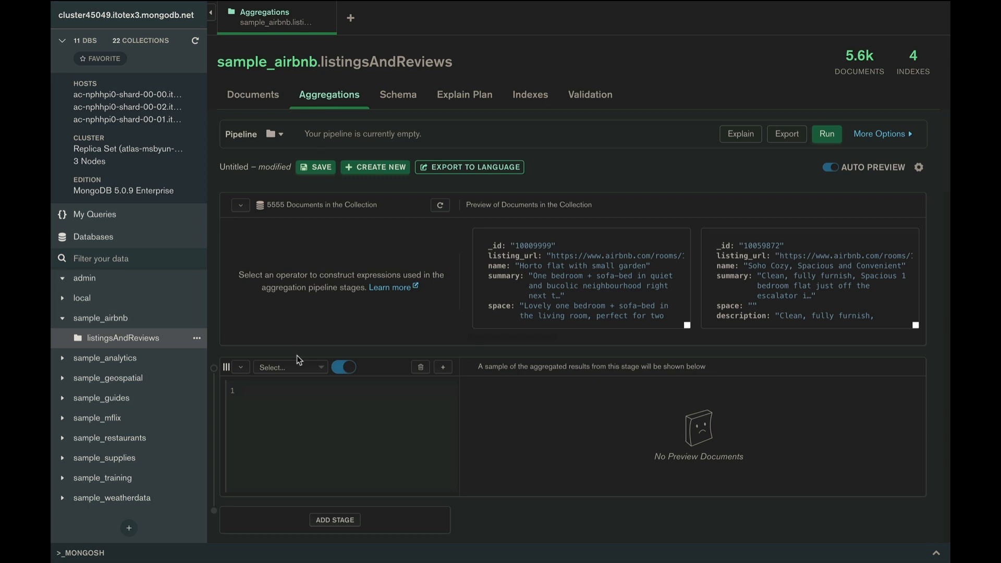
pyautogui.write('match')
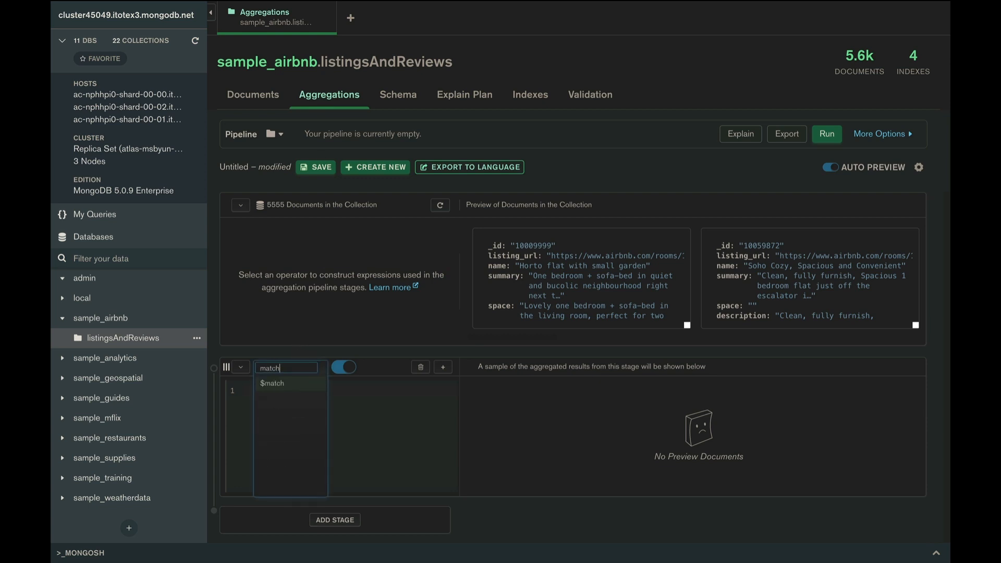
pyautogui.click(271, 383)
pyautogui.write('accommodates: {$gte: 6}')
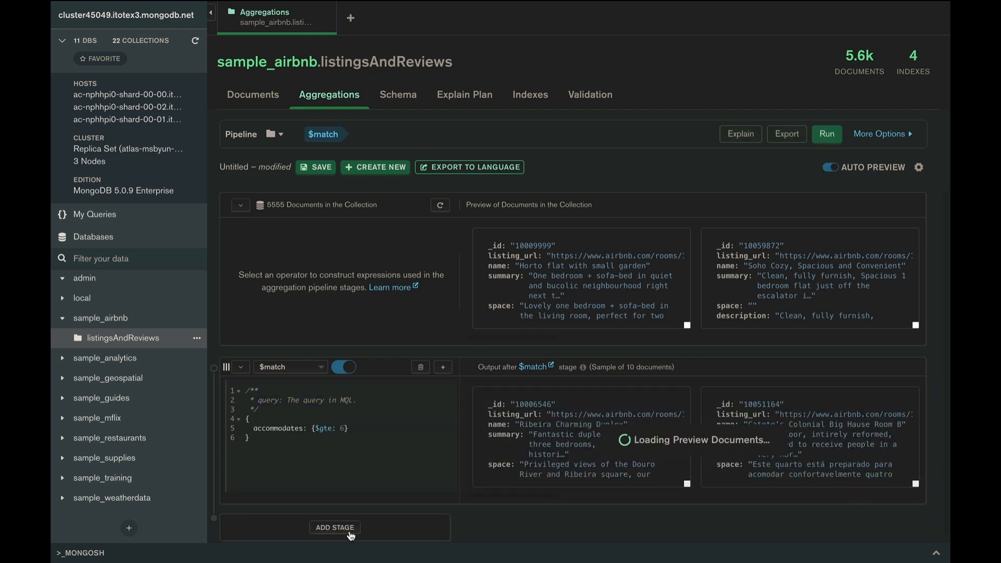
# Add a $sort stage ordering listings by price ascending
pyautogui.click(335, 528)
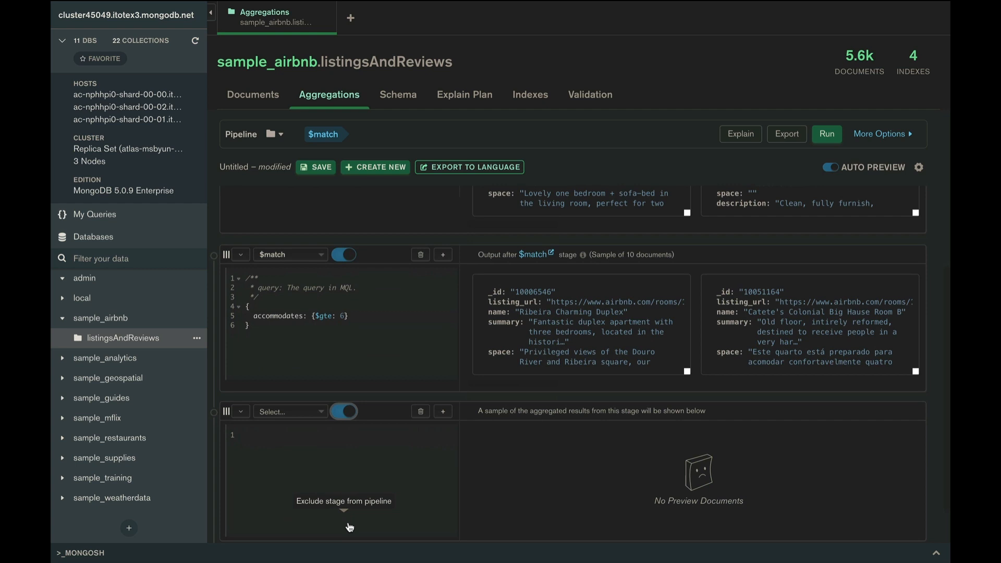
pyautogui.write('sor')
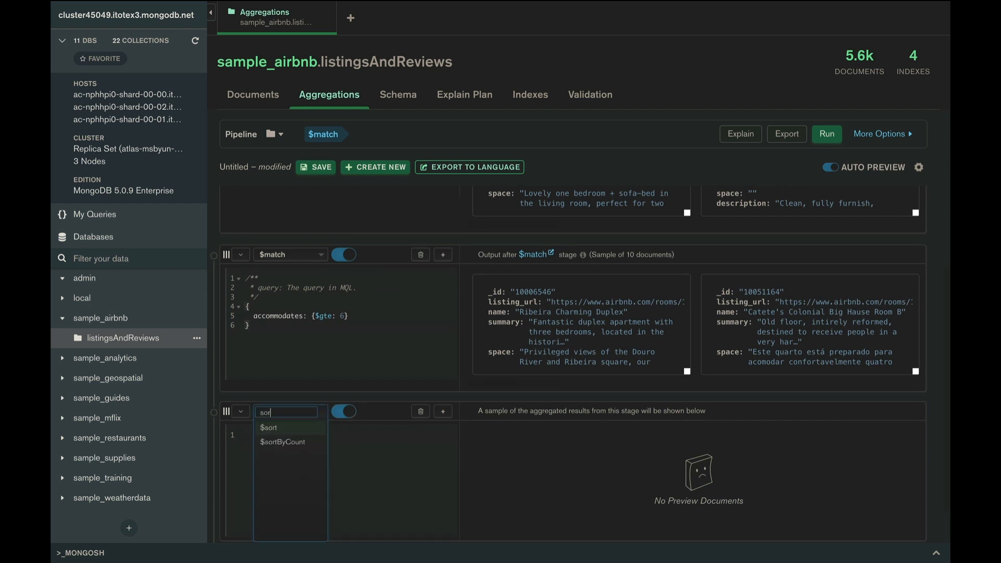
pyautogui.click(269, 427)
pyautogui.write('price: 1')
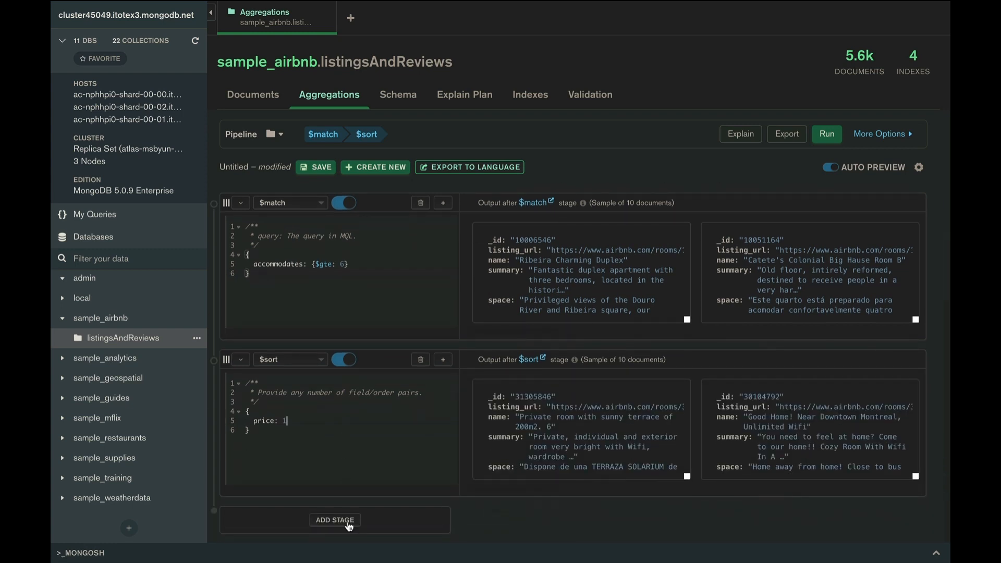
# Add a $project stage keeping name, summary, accommodates, price and address
pyautogui.click(334, 519)
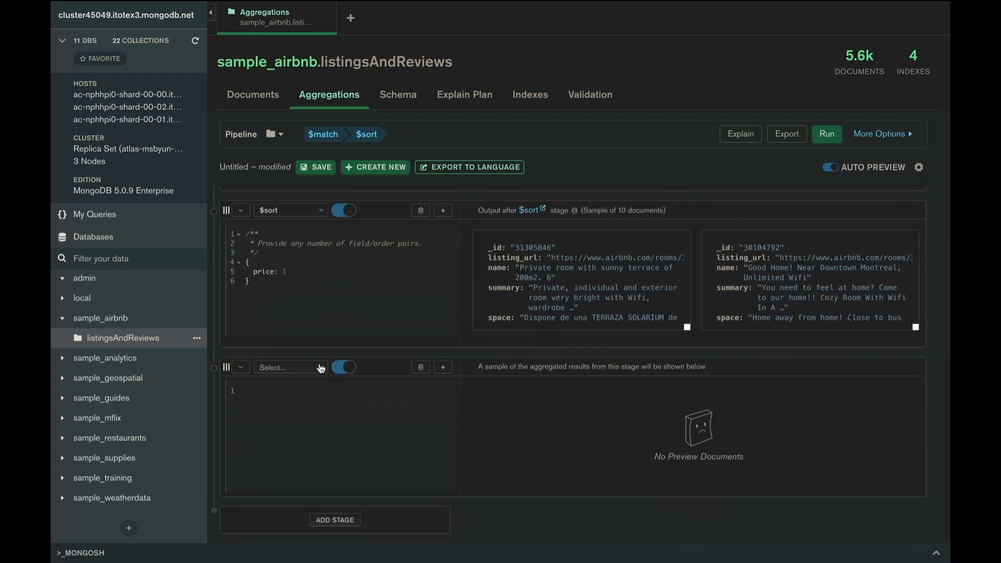
pyautogui.click(289, 366)
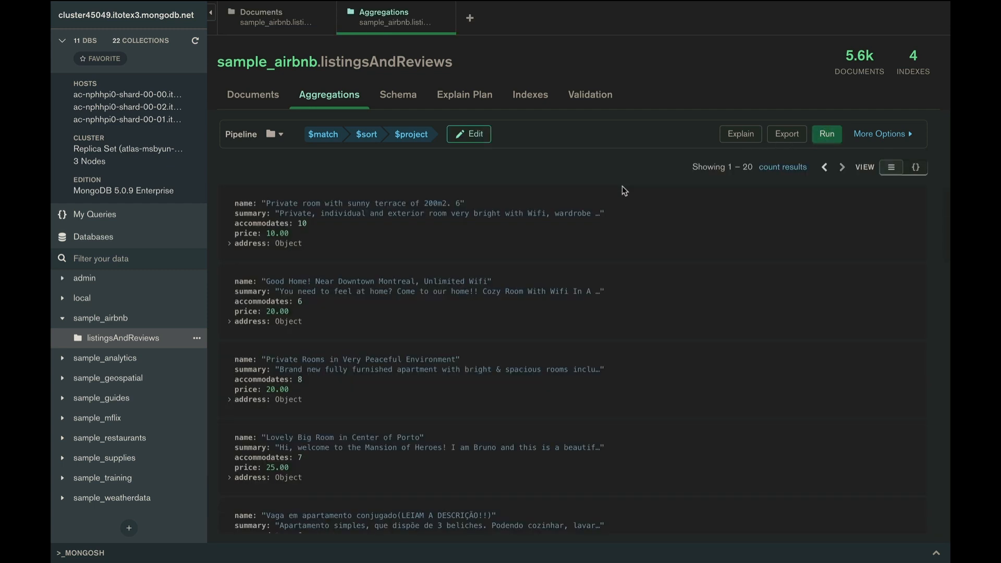
pyautogui.click(230, 242)
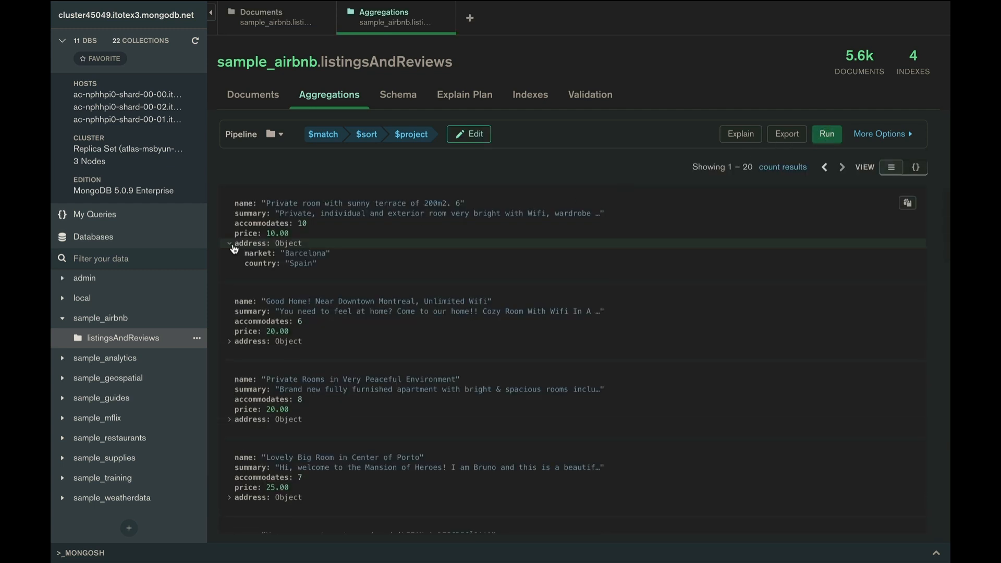
pyautogui.click(229, 341)
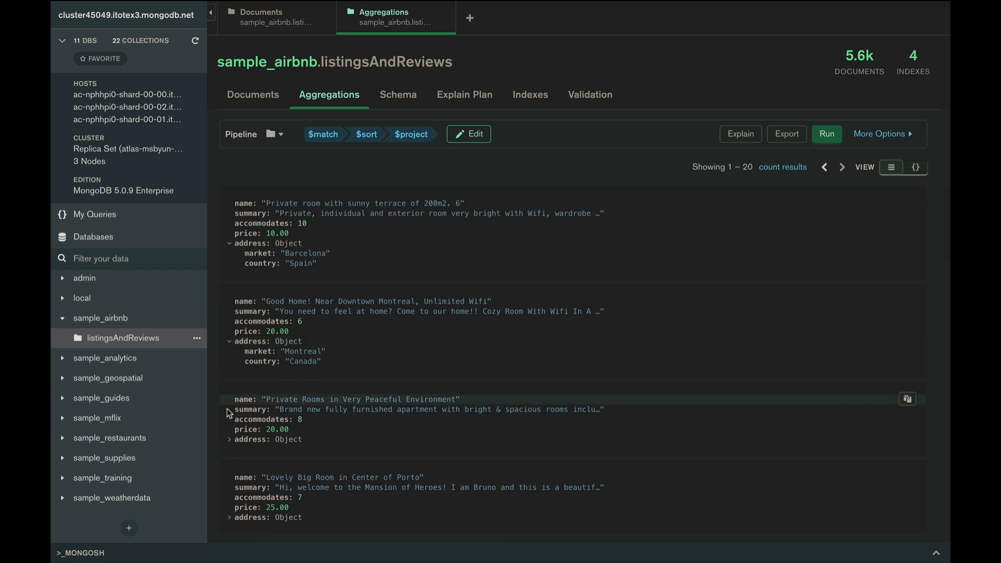
pyautogui.click(230, 439)
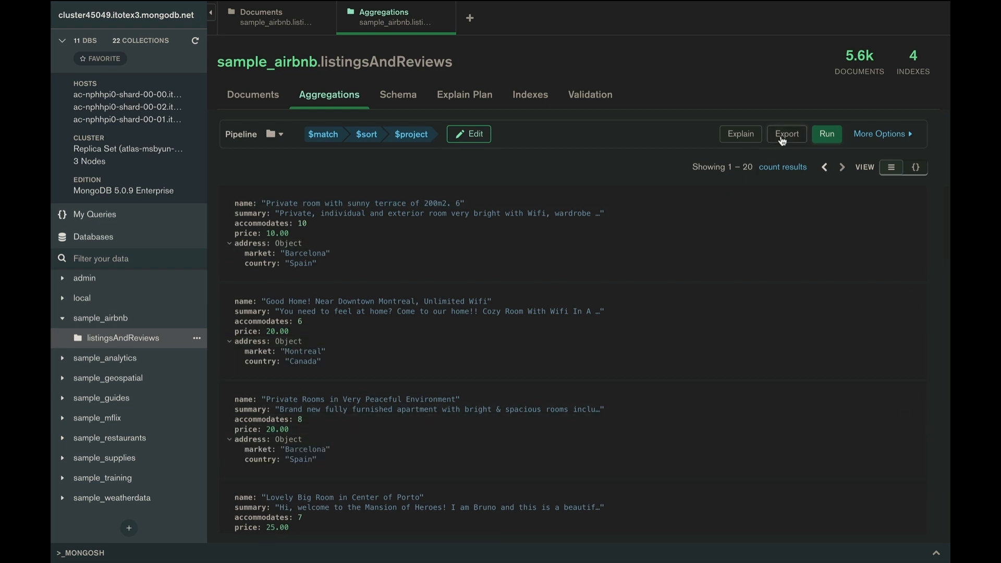
pyautogui.click(787, 134)
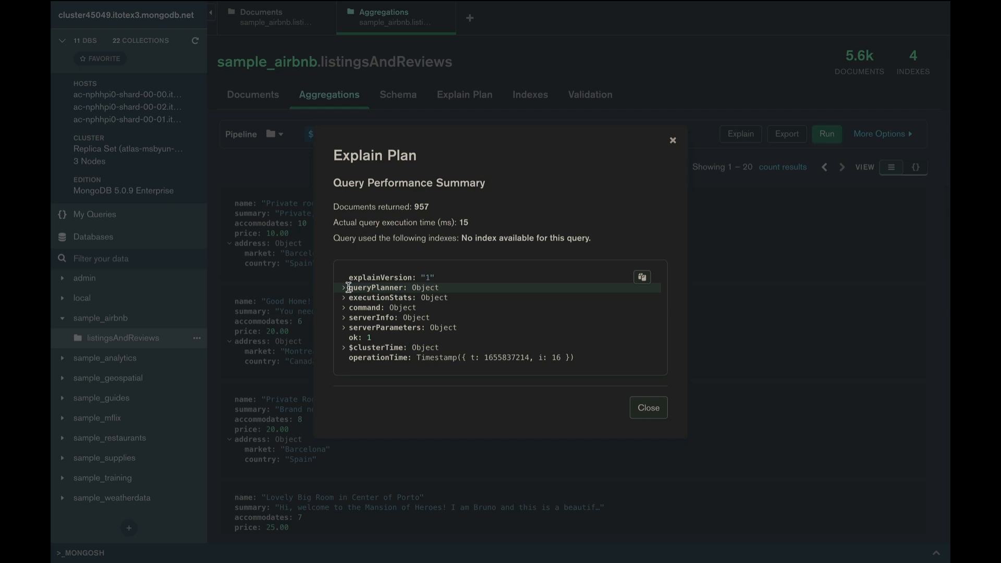
pyautogui.click(343, 288)
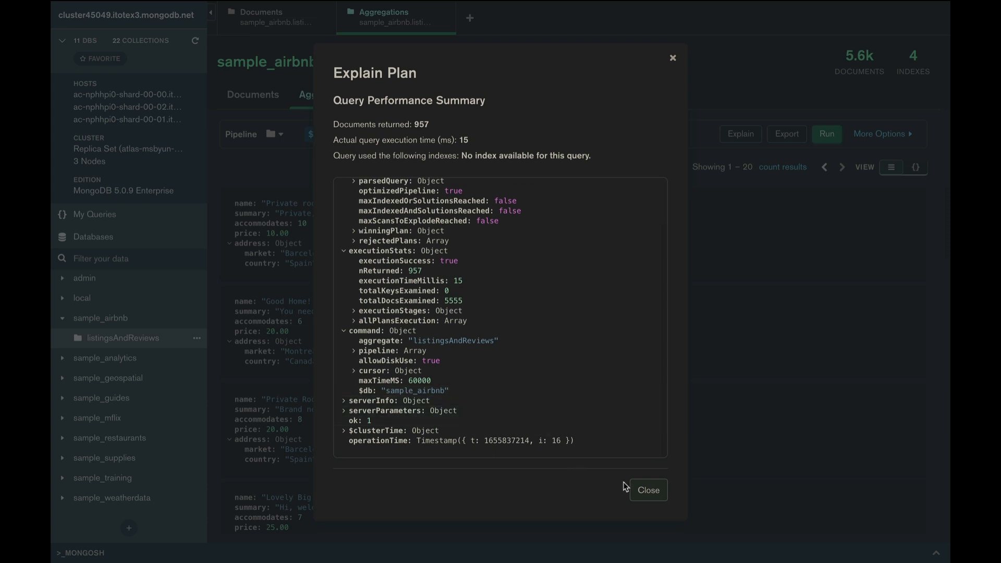
pyautogui.click(647, 490)
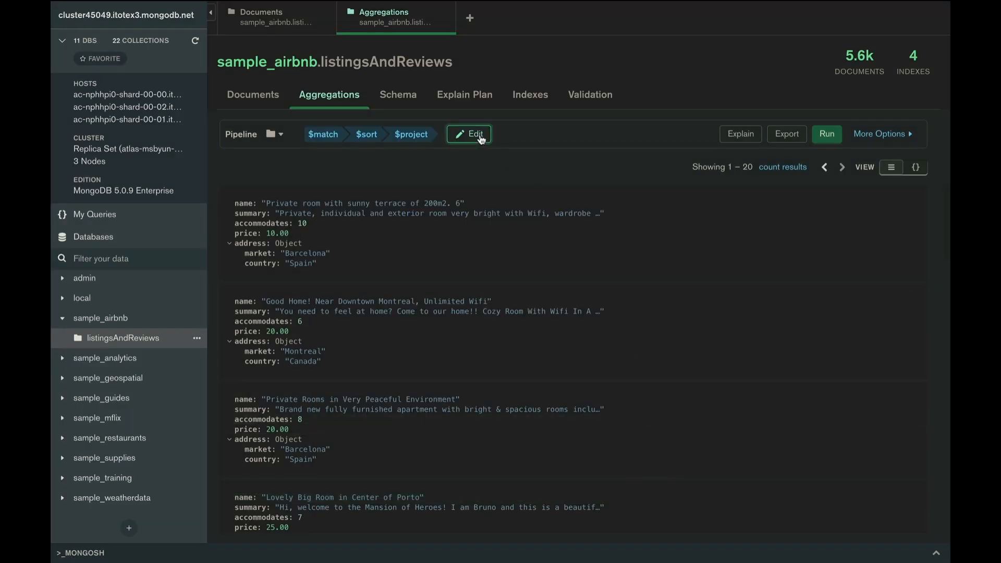
# Preview the pipeline exported as Python 3 driver code, then return to the editor
pyautogui.click(469, 134)
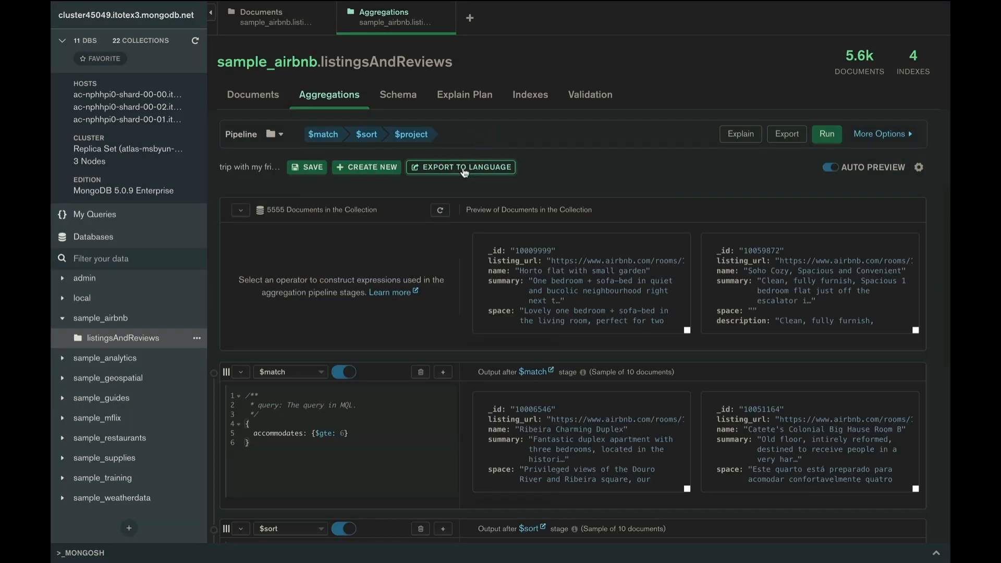
pyautogui.click(461, 167)
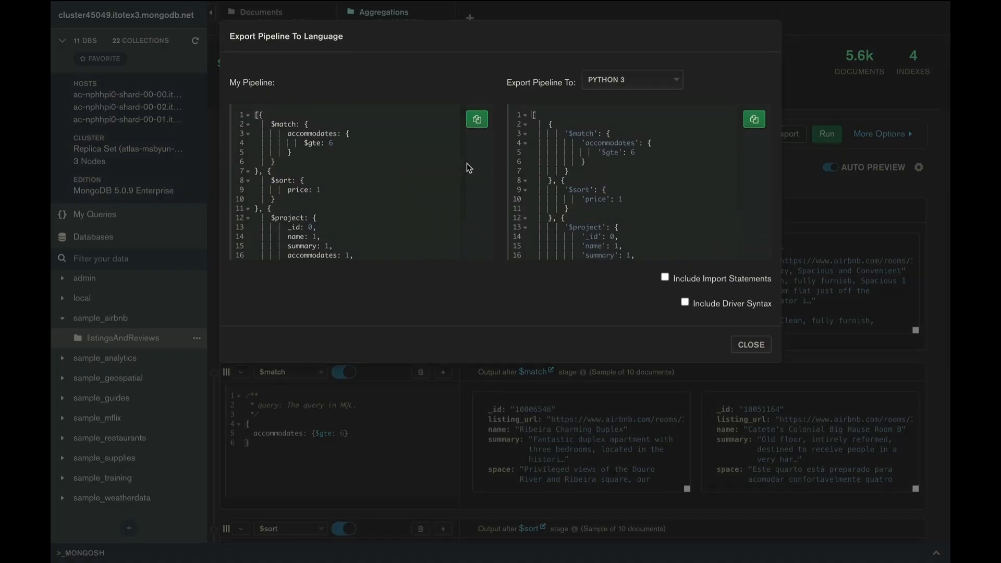
pyautogui.click(631, 79)
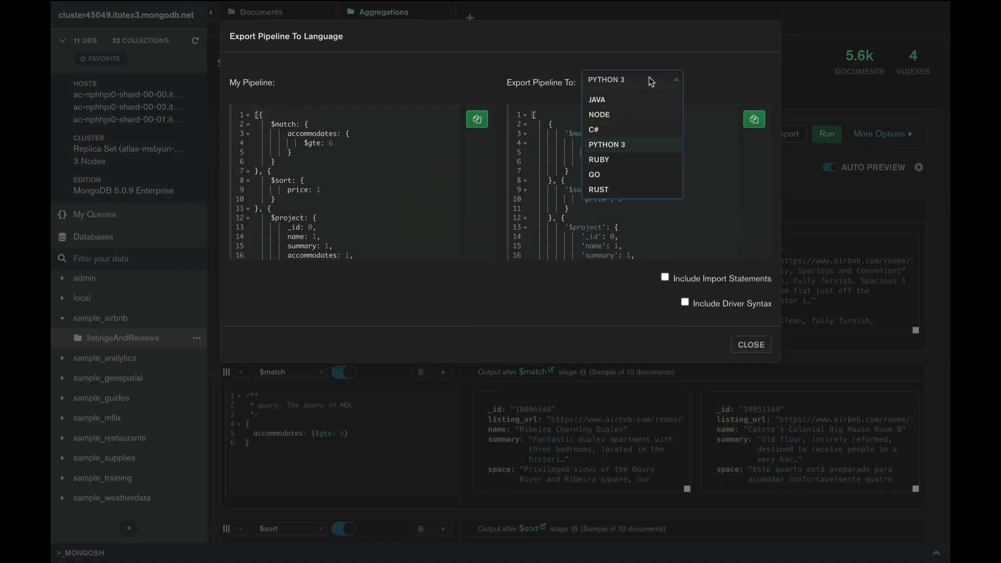
pyautogui.click(607, 144)
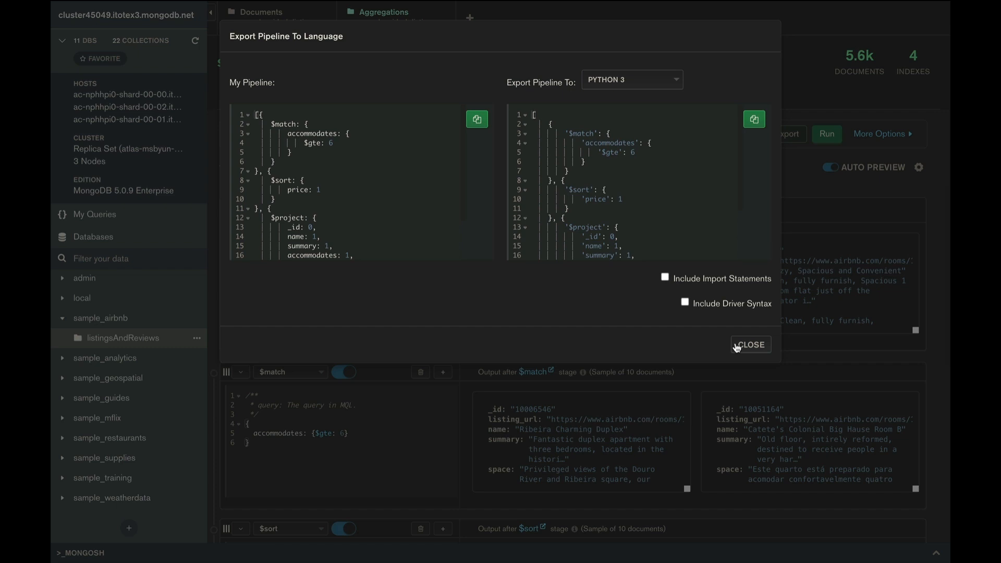
pyautogui.click(749, 345)
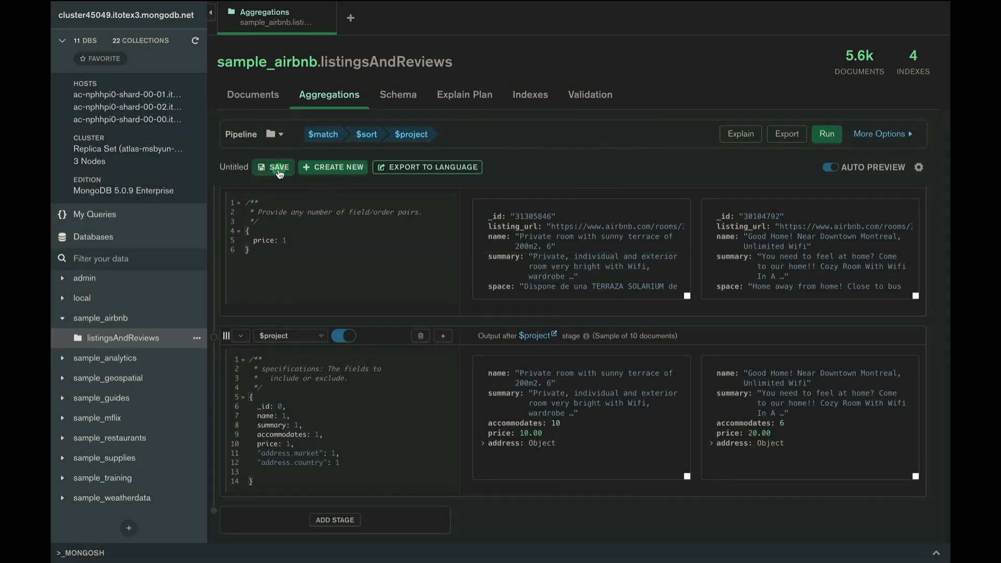
# Save the pipeline as 'trip with my friends' and reopen it from My Queries
pyautogui.click(272, 167)
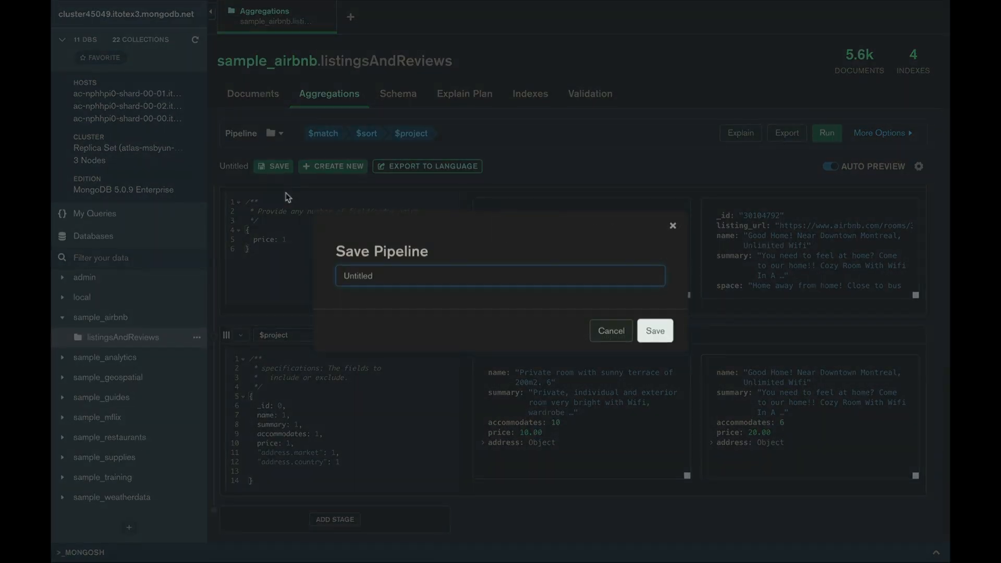
pyautogui.write('trip with my friends')
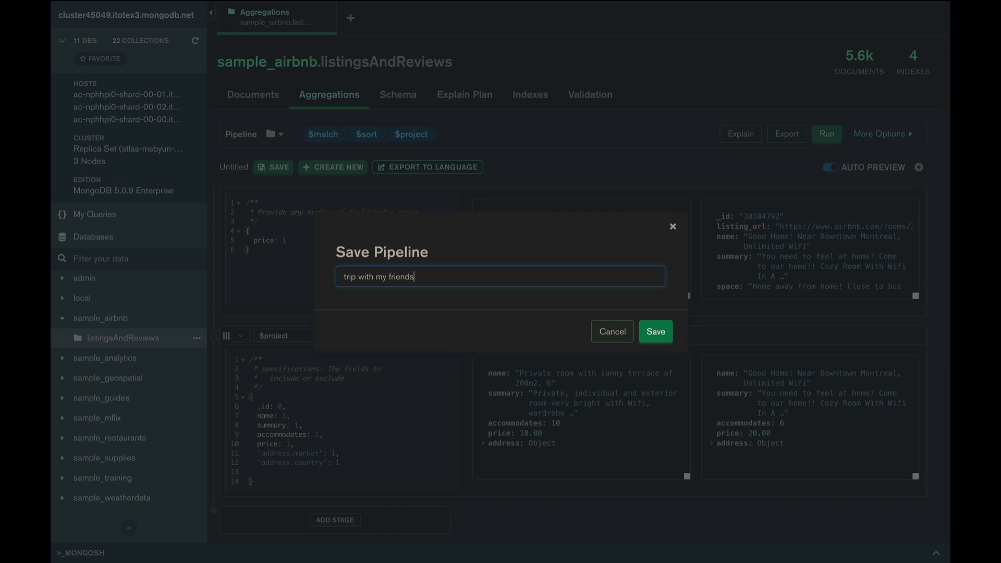
pyautogui.click(656, 332)
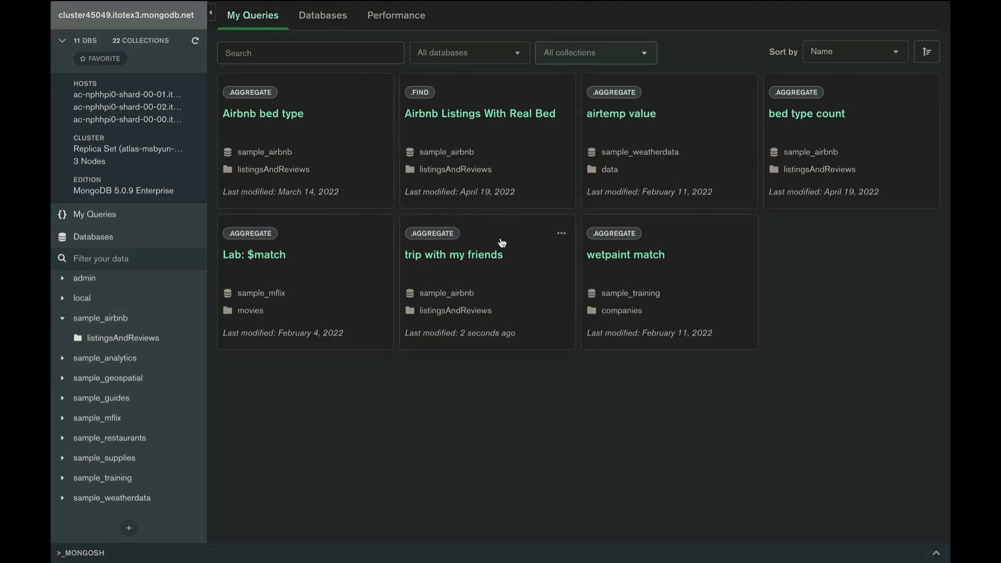
pyautogui.click(453, 255)
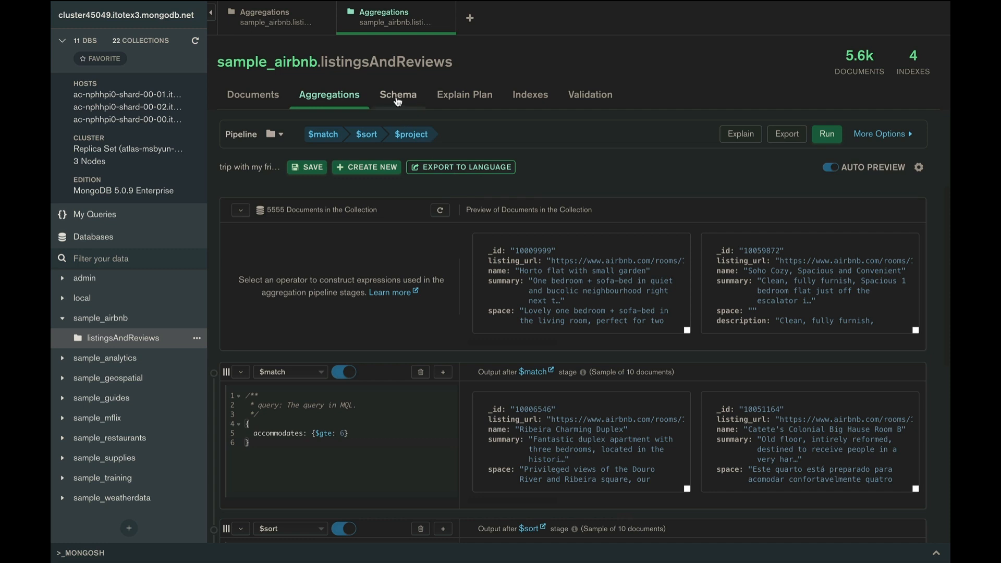
# Browse the collection's Schema, Explain Plan, Indexes (four indexes) and Validation pages
pyautogui.click(397, 95)
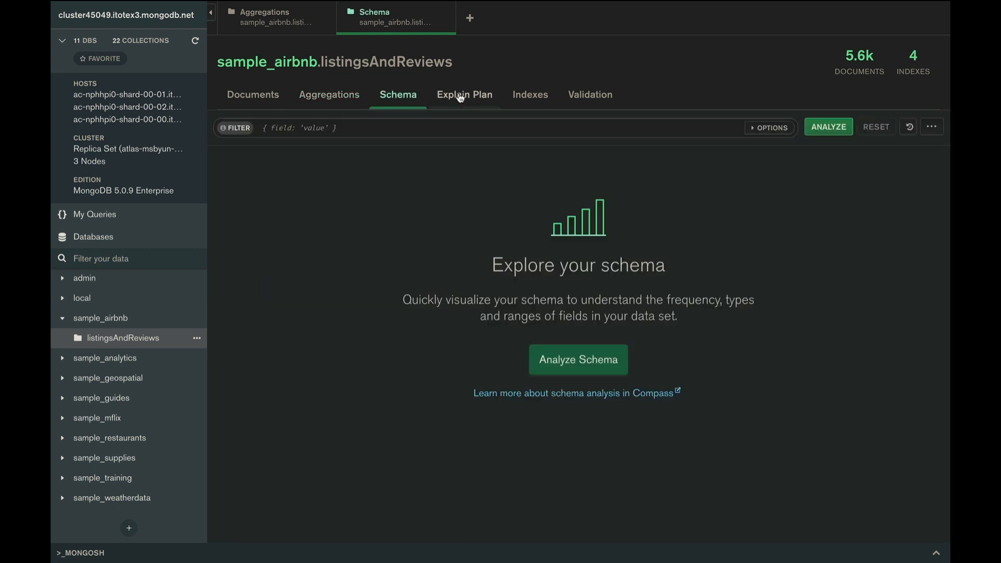
pyautogui.click(465, 95)
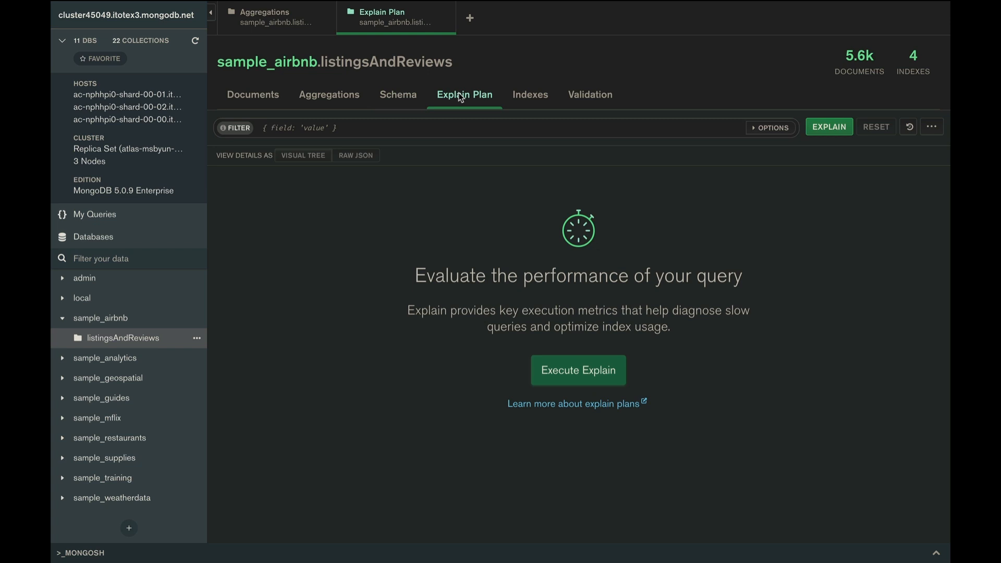
pyautogui.click(530, 95)
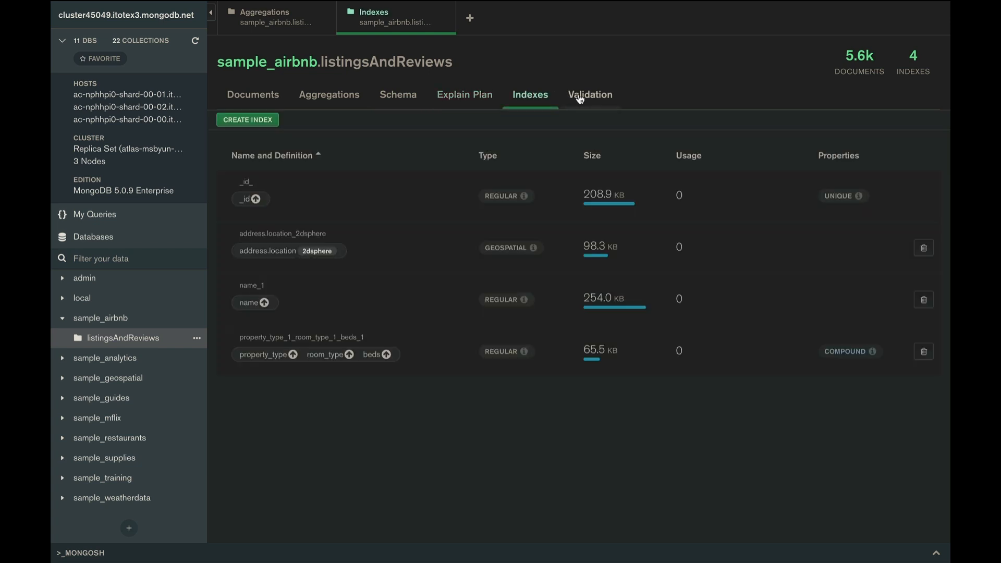
pyautogui.click(589, 95)
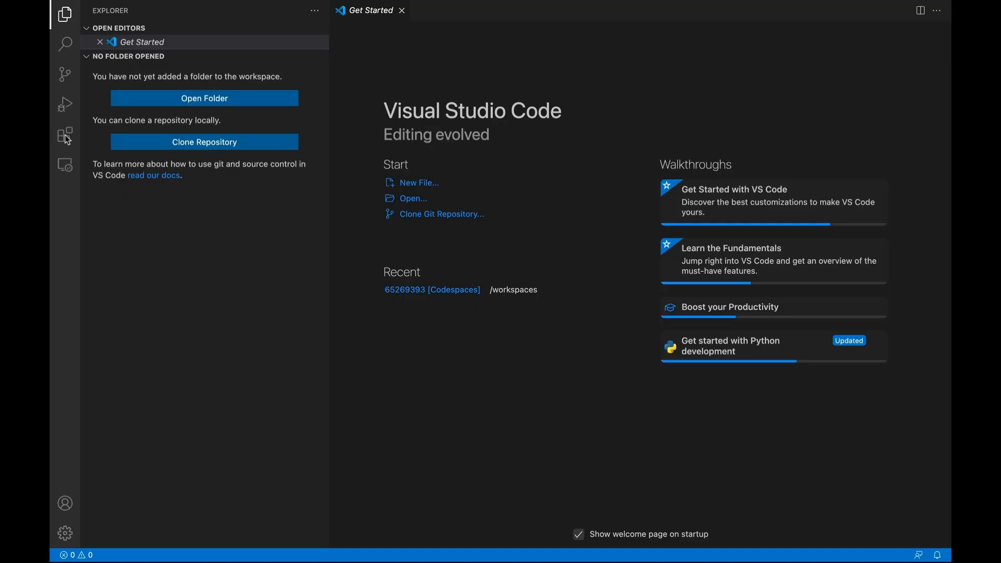
# Find the MongoDB for VS Code extension in the Extensions marketplace
pyautogui.click(64, 134)
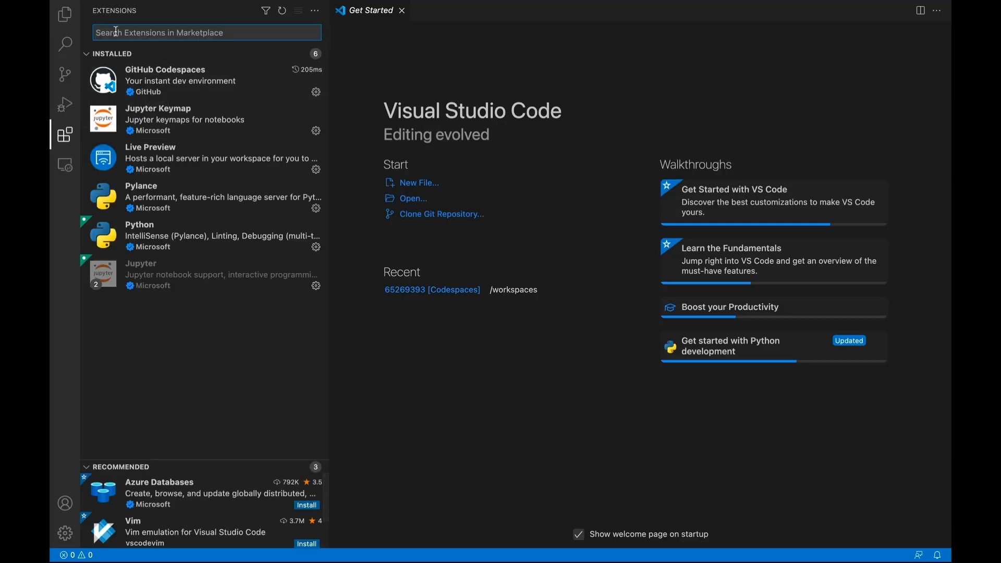
pyautogui.write('mongodb')
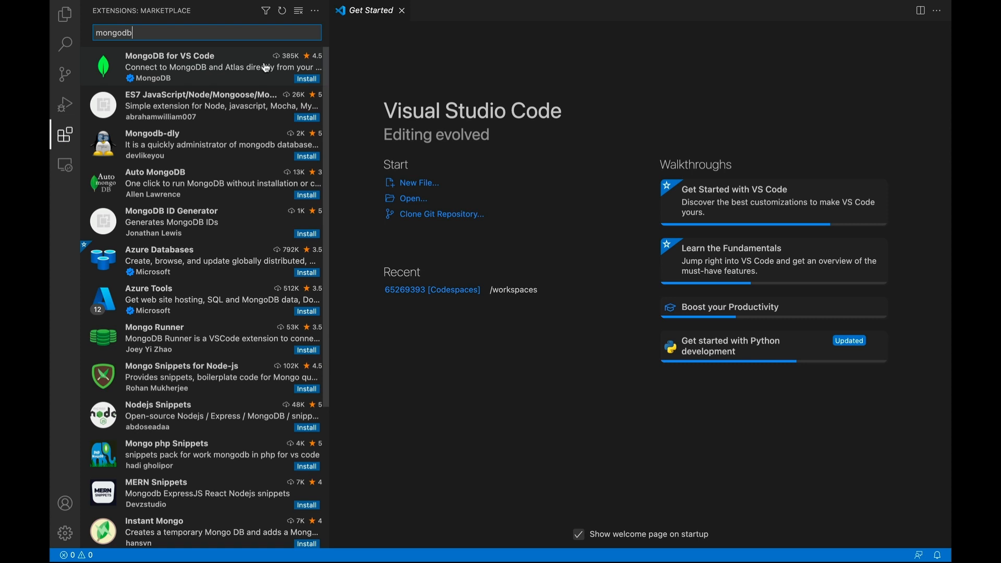
pyautogui.click(169, 67)
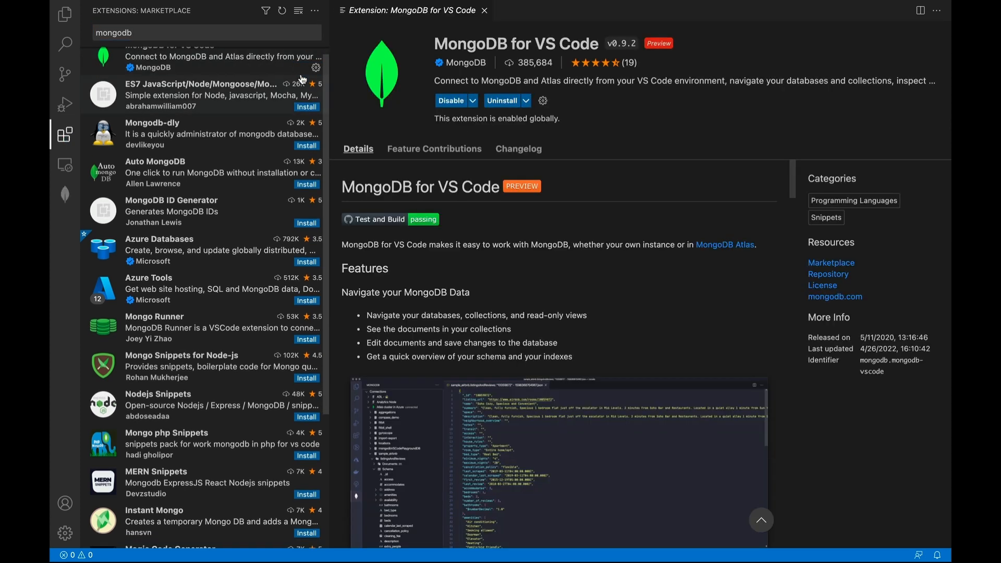
# Add a connection to cluster0.kmoeo.mongodb.net using a connection string
pyautogui.click(65, 195)
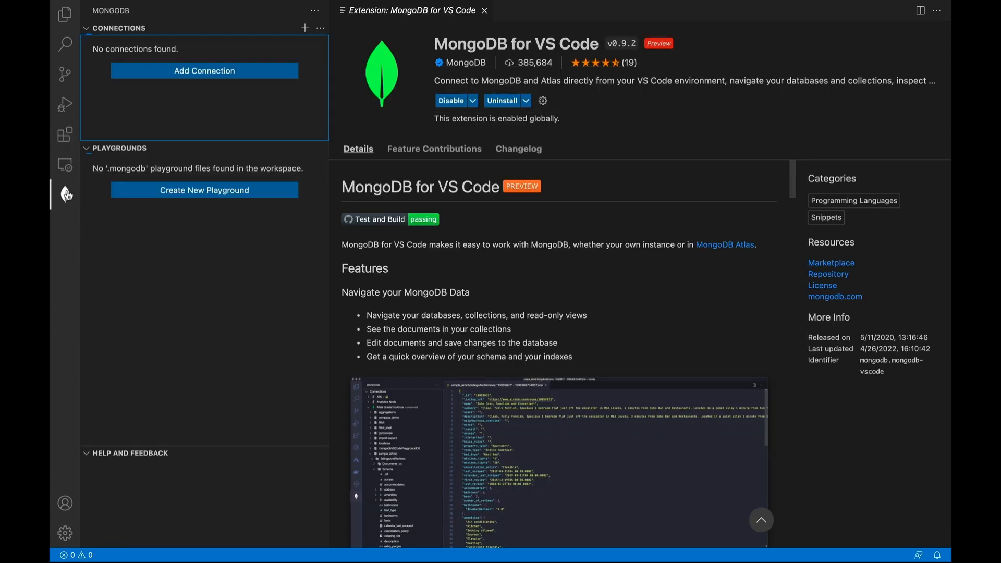
pyautogui.click(65, 195)
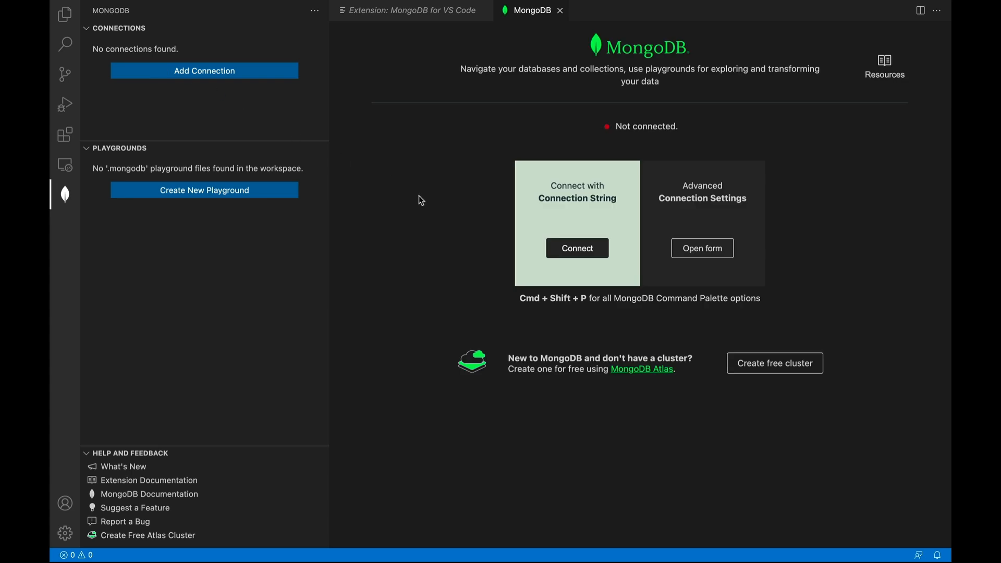
pyautogui.click(576, 248)
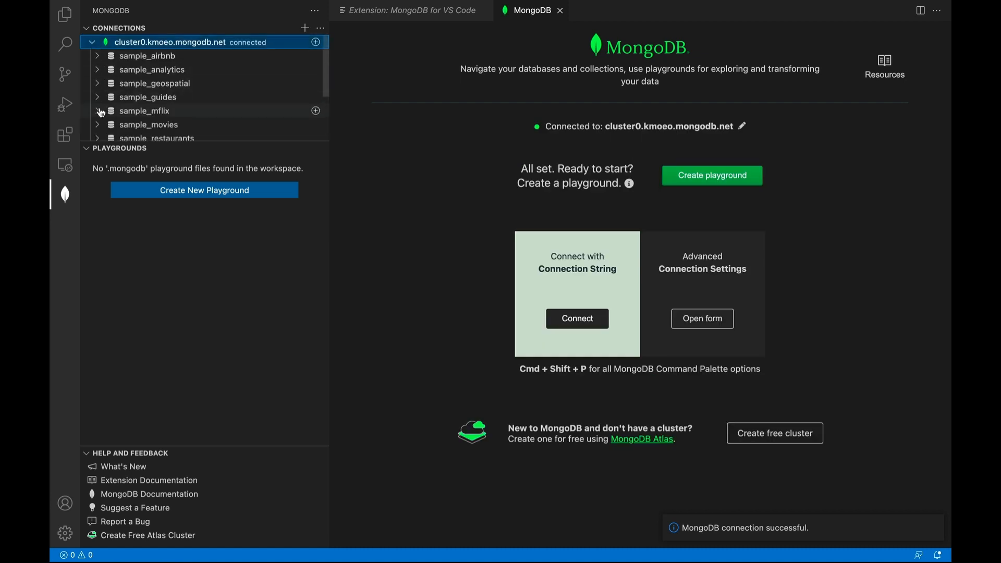
# Expand sample_mflix's collections and create a new MongoDB playground
pyautogui.click(145, 111)
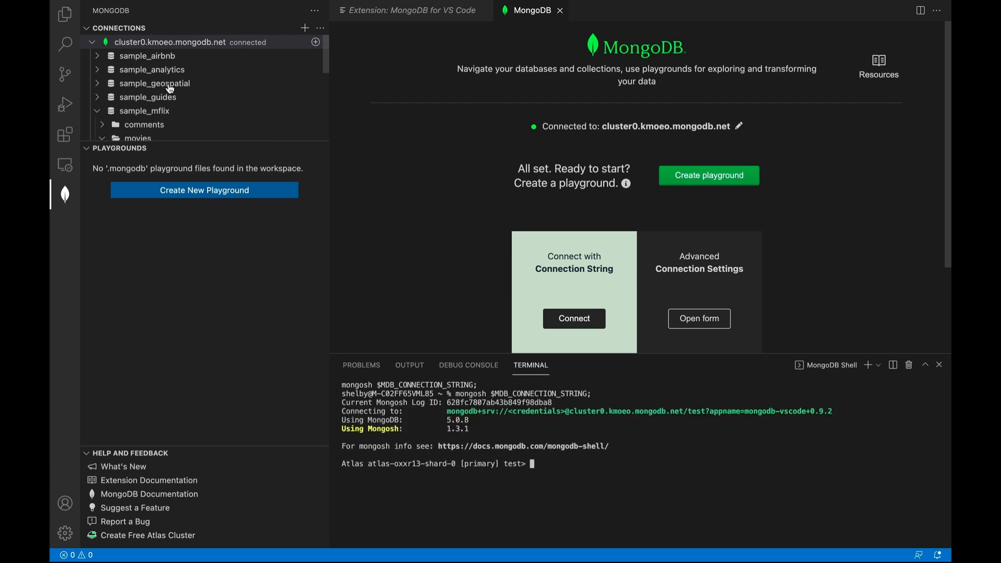
pyautogui.click(203, 190)
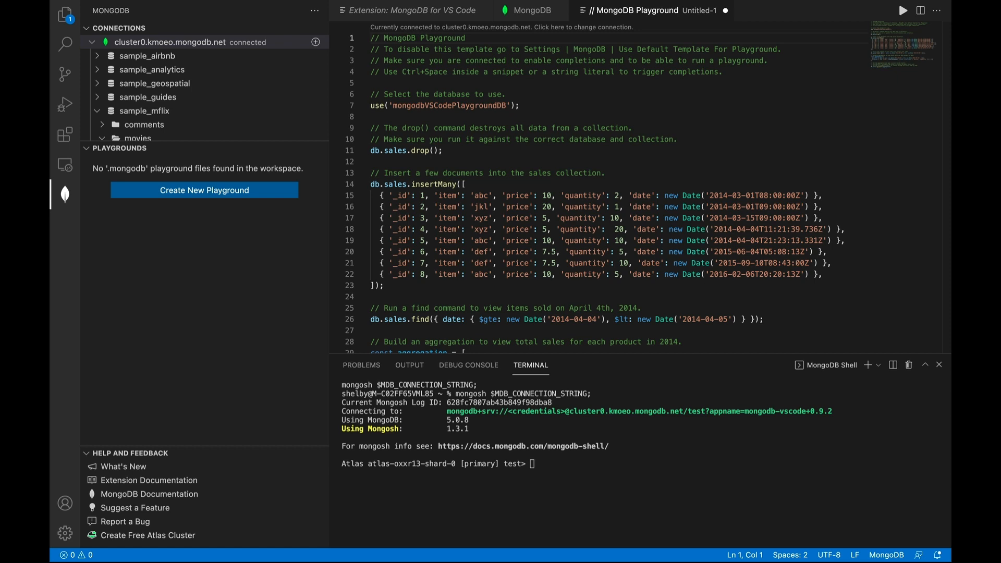
# Write a sample_mflix aggregation returning only titles of Sydney Pollack movies and run it
pyautogui.click(395, 150)
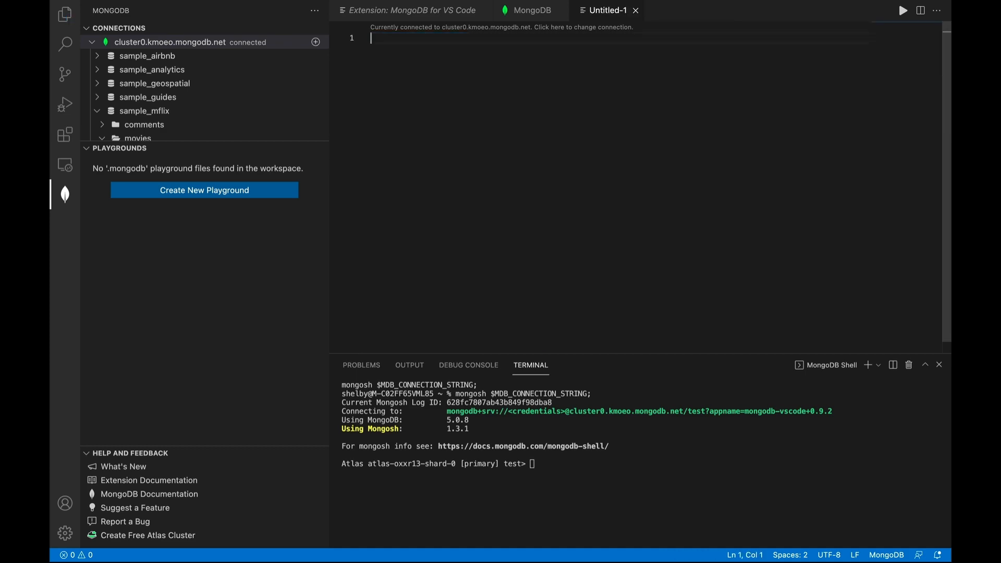
pyautogui.write("use('sample_mflix');")
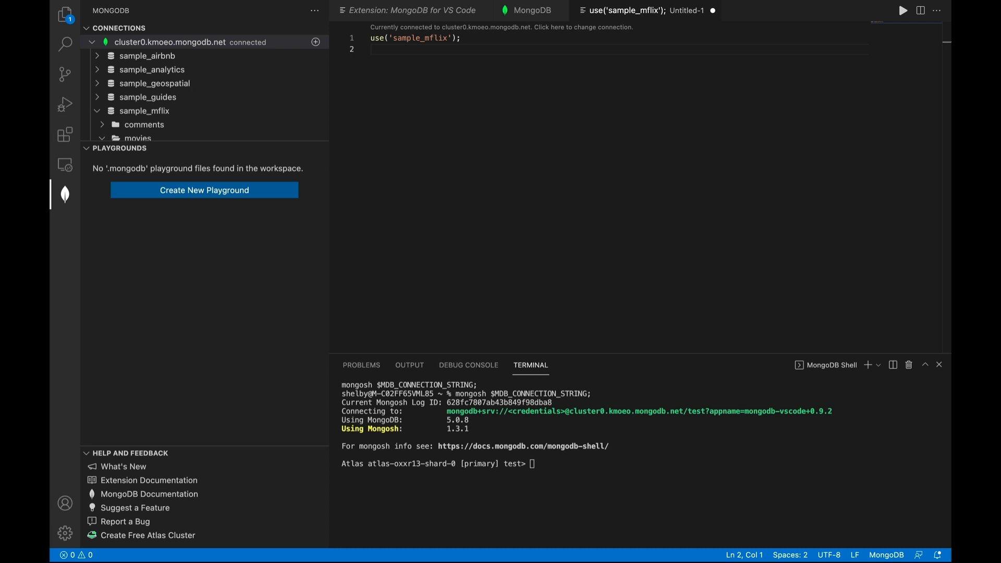
pyautogui.moveTo(385, 171)
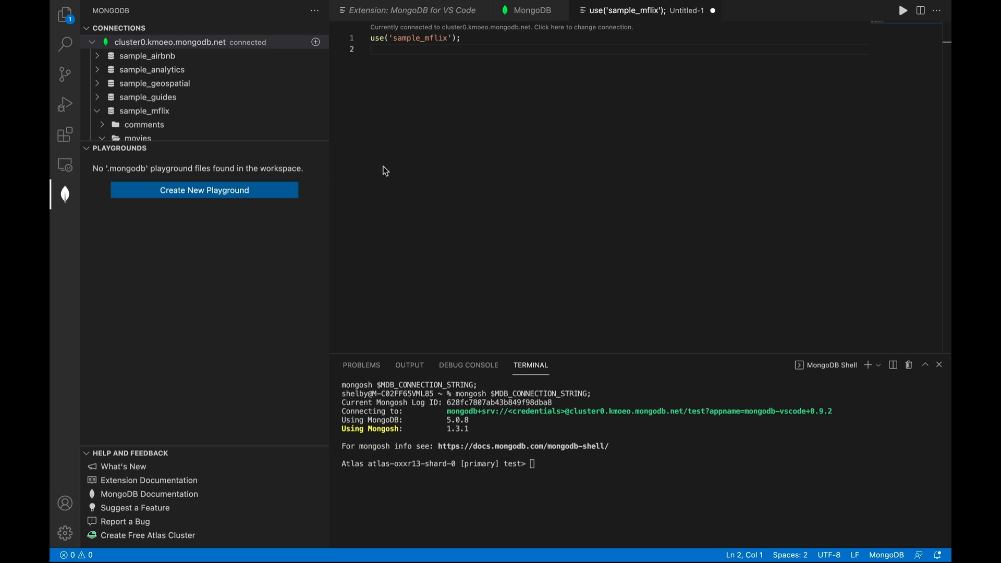
pyautogui.write('const aggregation = [{$match: {directors: "Sydney Pollack"}}, {$project: {_id: 0, title: 1}}];')
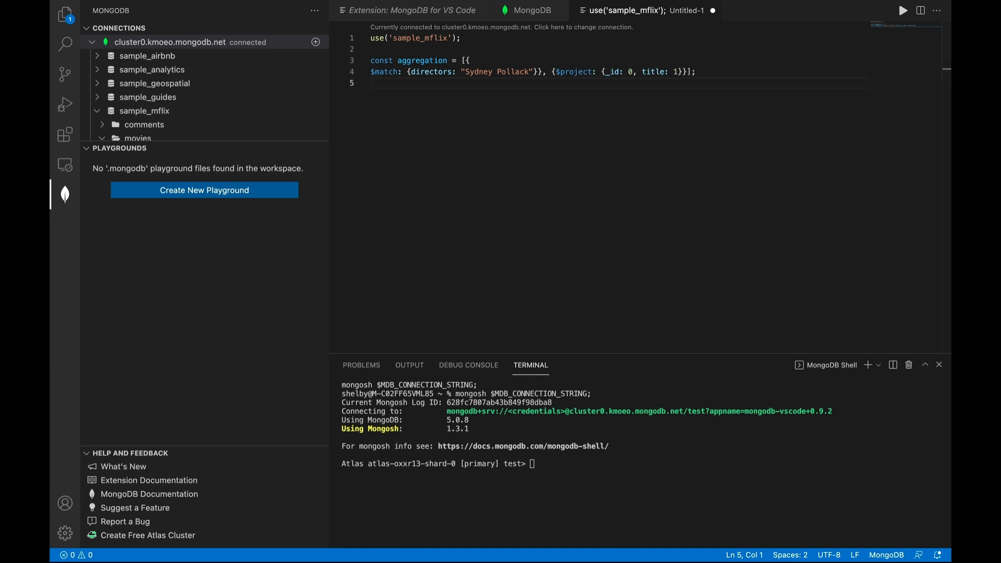
pyautogui.moveTo(503, 162)
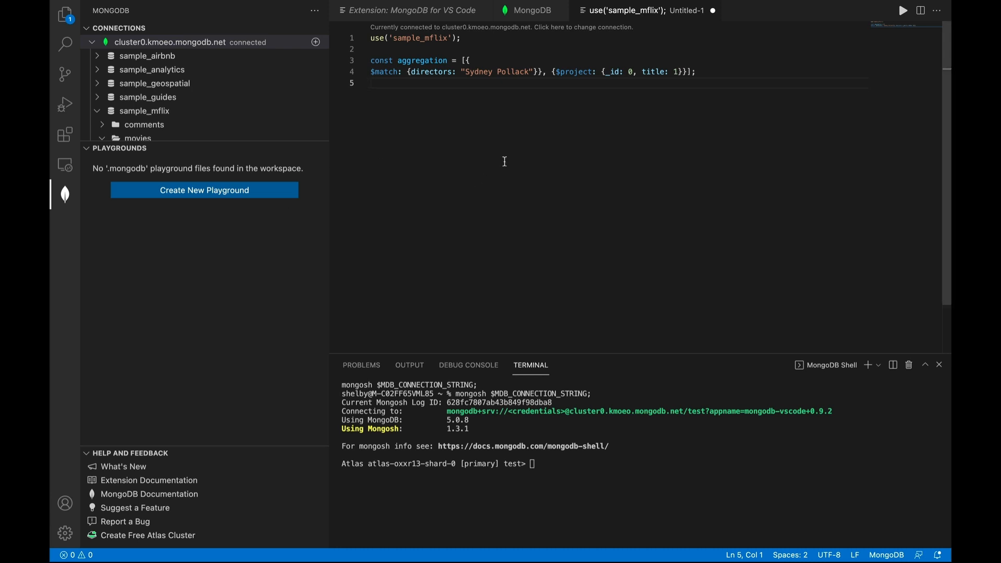
pyautogui.write('db.movies.aggregate(aggregation);')
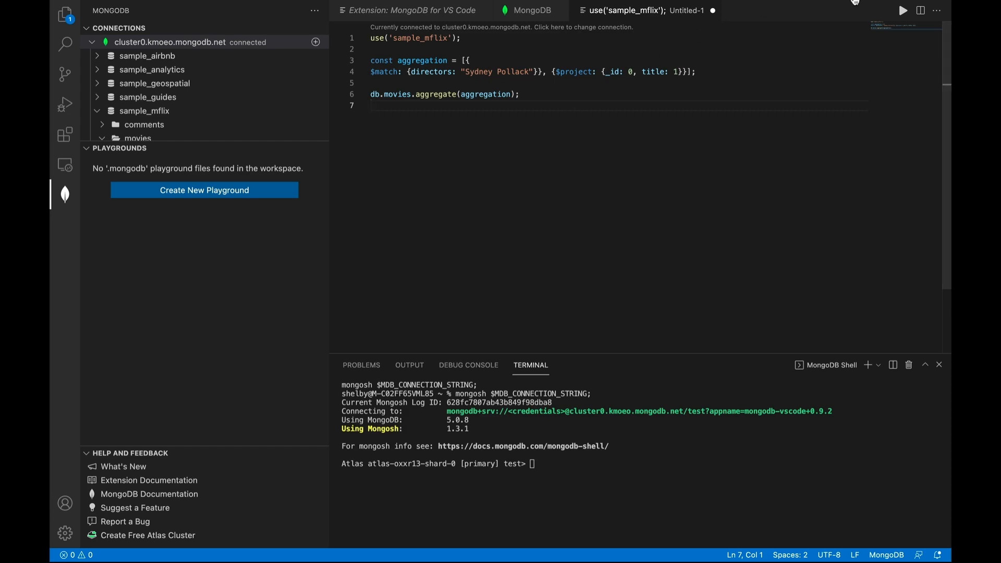
pyautogui.click(902, 10)
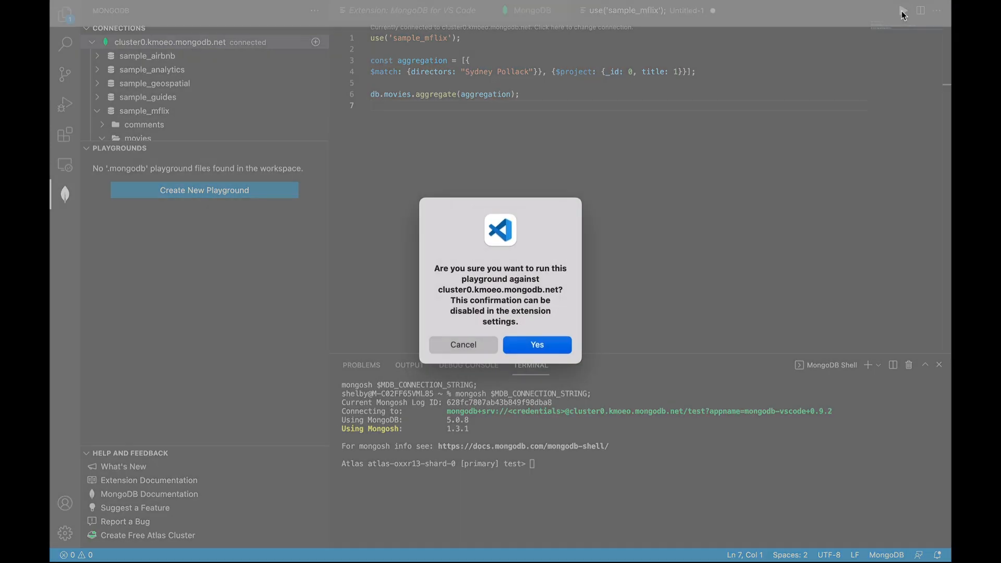
# Confirm the run and scroll through the returned Sydney Pollack movie titles
pyautogui.click(536, 345)
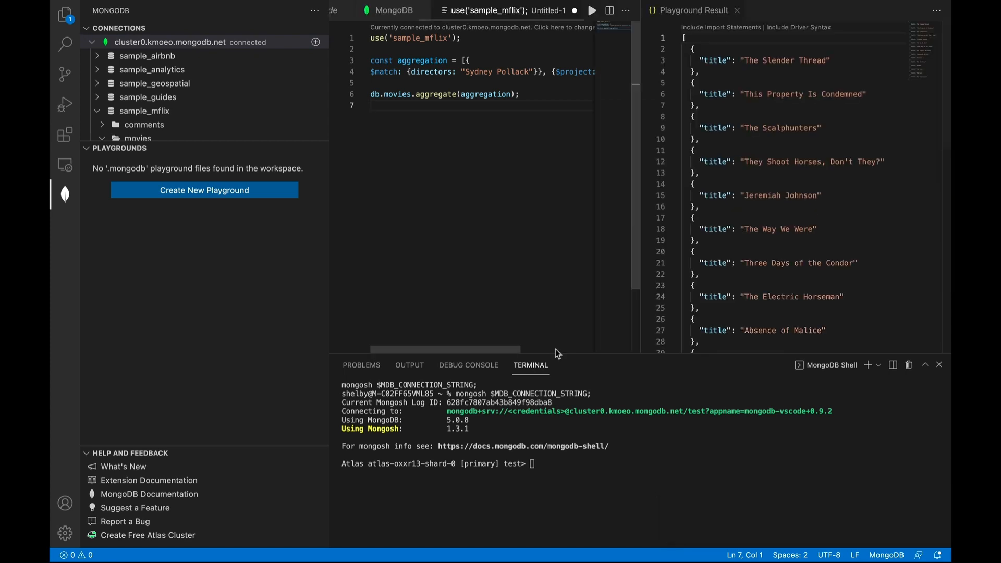
pyautogui.scroll(-3)
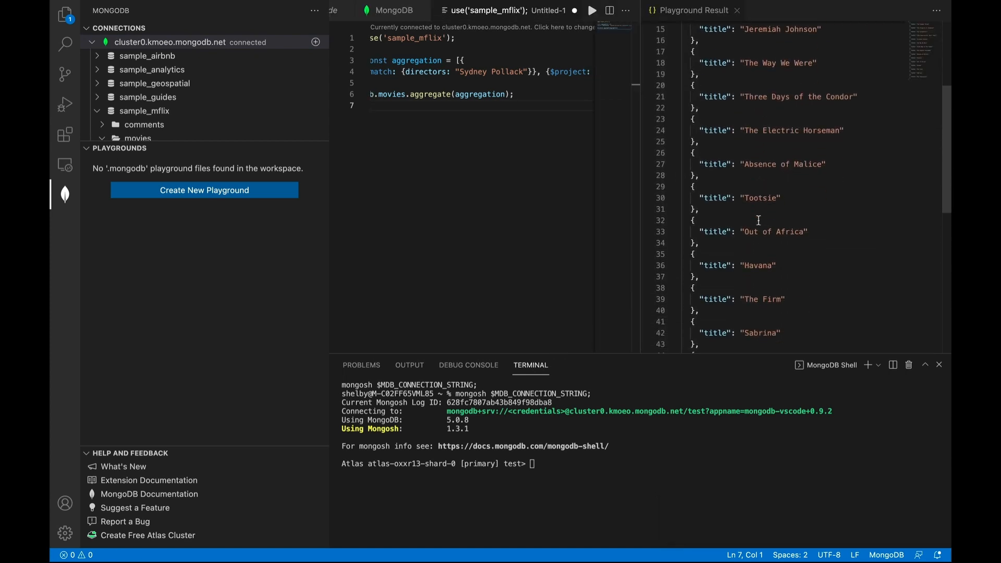
pyautogui.scroll(-3)
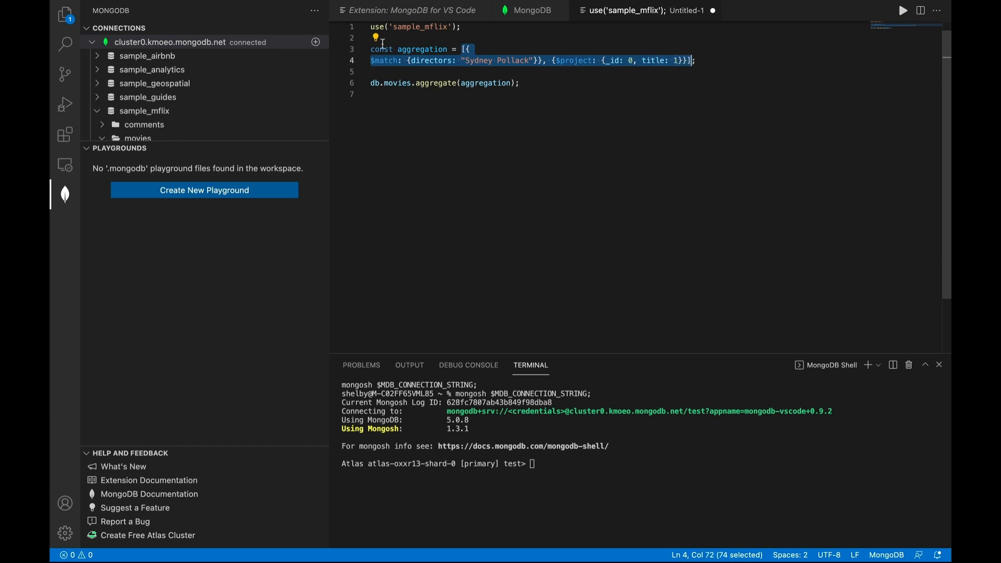
# Export the selected pipeline to another language via the code action menu
pyautogui.click(375, 38)
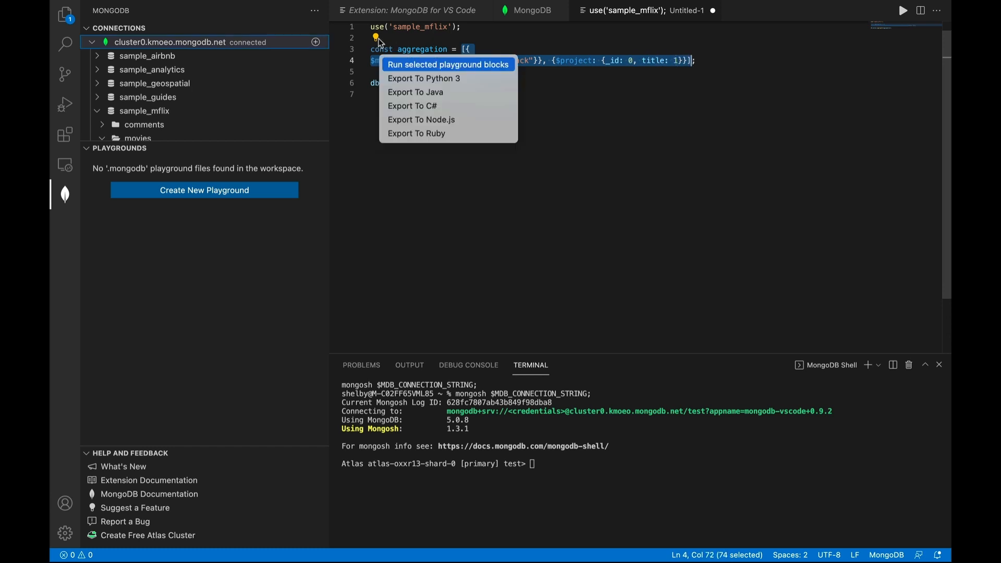
pyautogui.moveTo(414, 91)
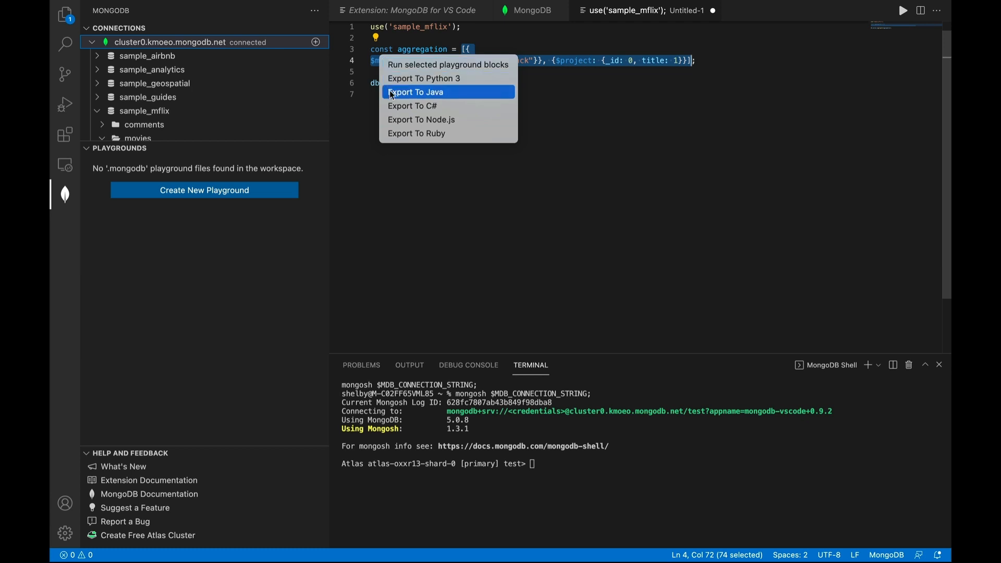
pyautogui.click(413, 92)
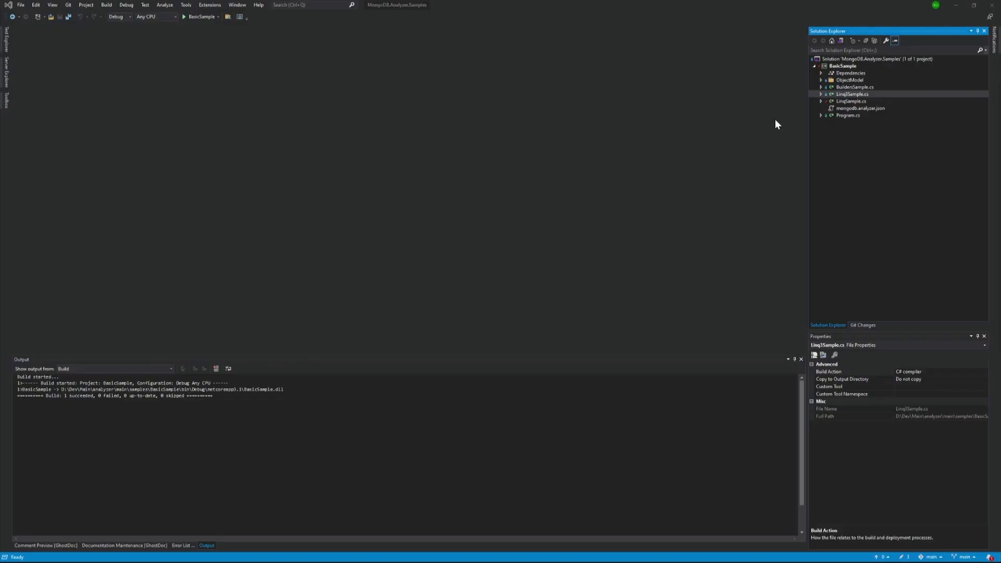
# Install the MongoDB.Analyzer NuGet package into the BasicSample project
pyautogui.rightClick(843, 64)
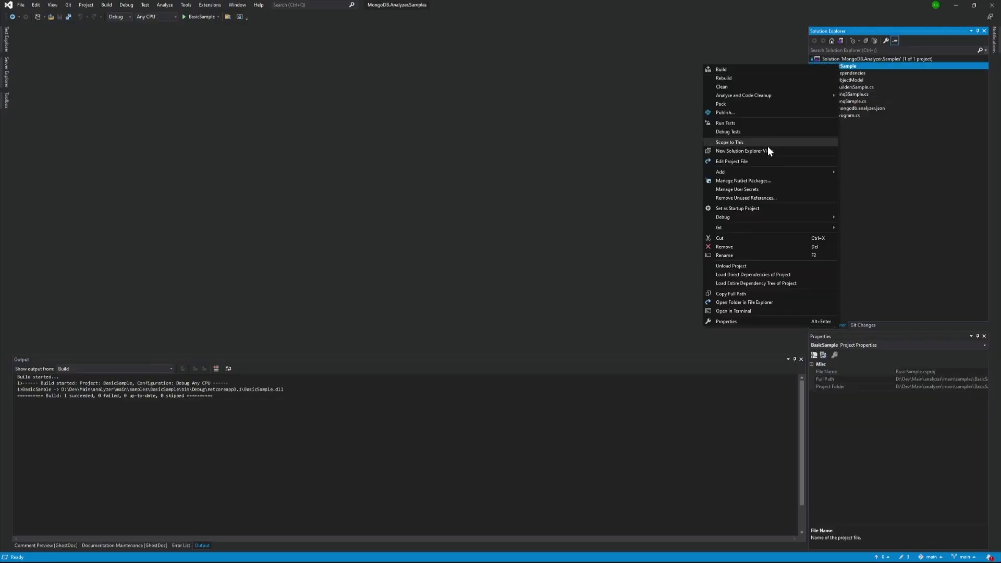
pyautogui.click(743, 180)
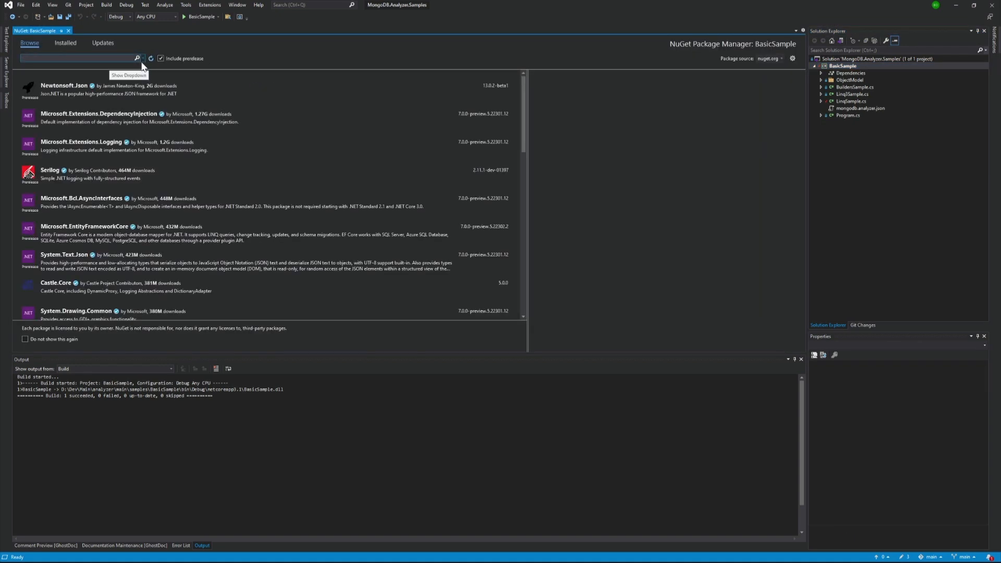
pyautogui.write('mongodb analyzer')
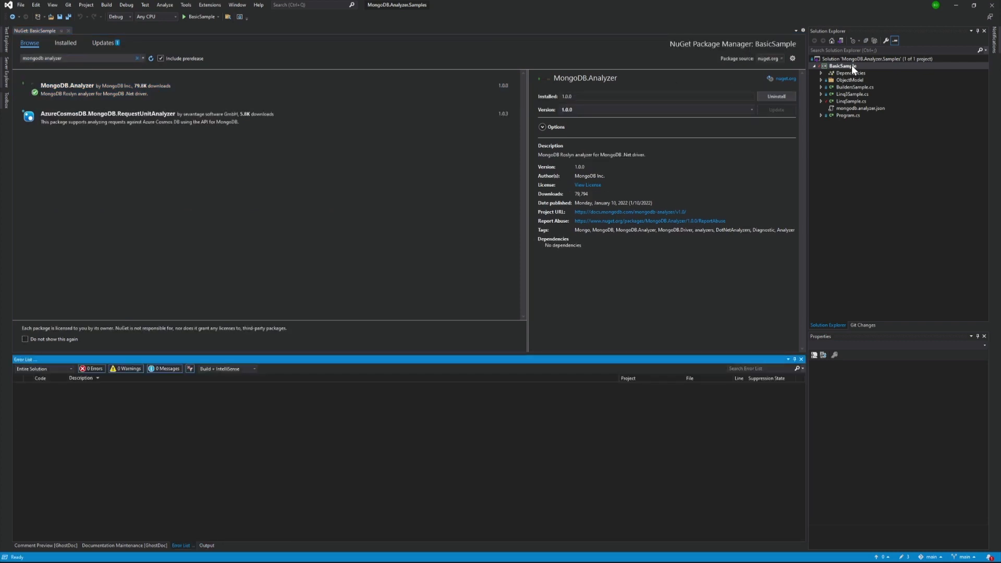
pyautogui.click(843, 66)
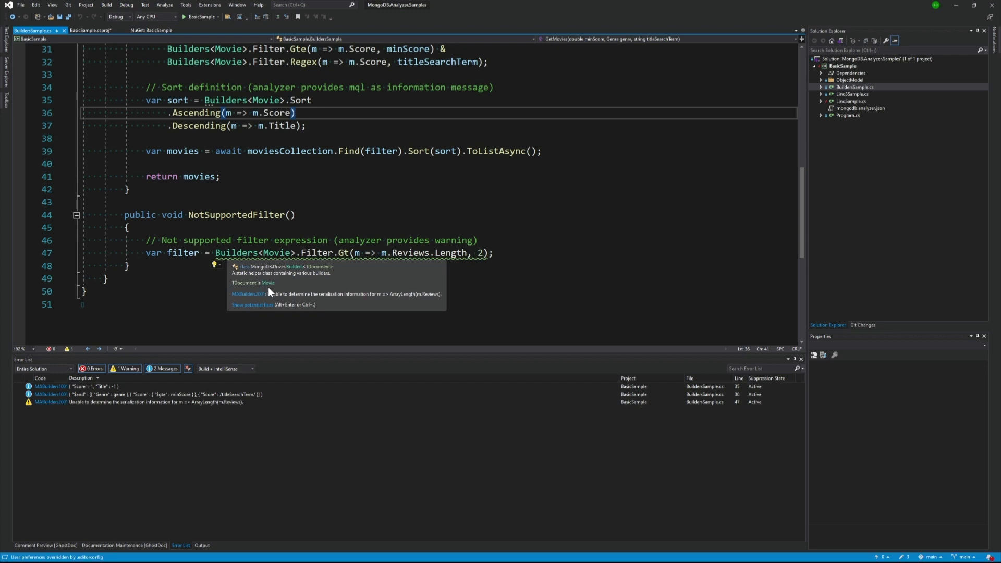
pyautogui.moveTo(439, 301)
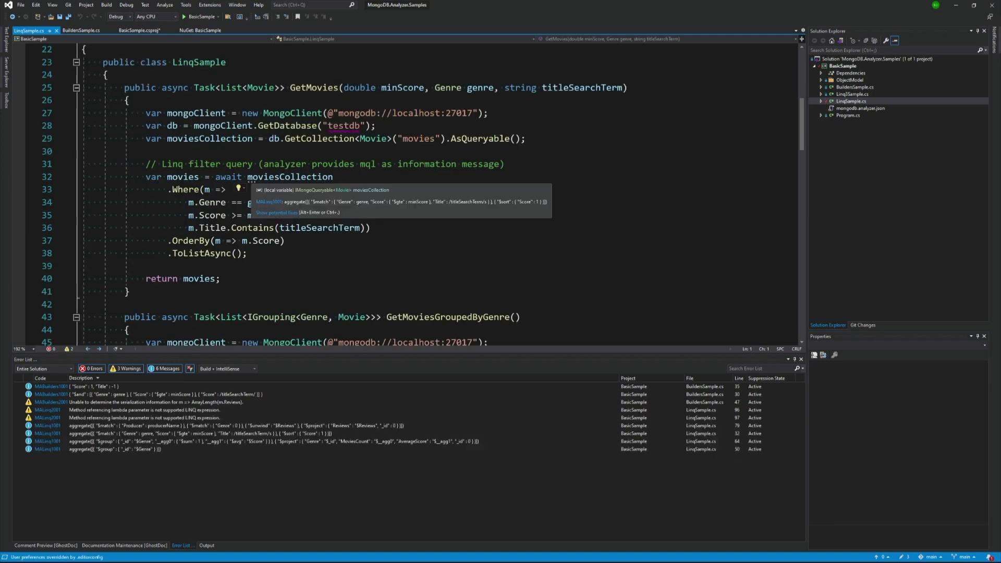
pyautogui.moveTo(469, 210)
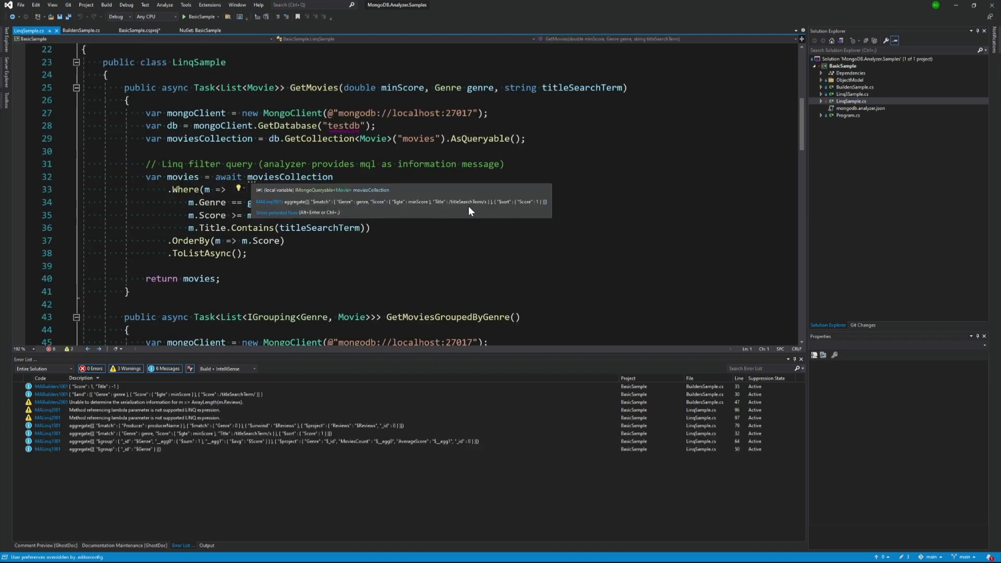
# Scroll through the sample file to review the analyzer's MQL translations and warnings
pyautogui.scroll(-3)
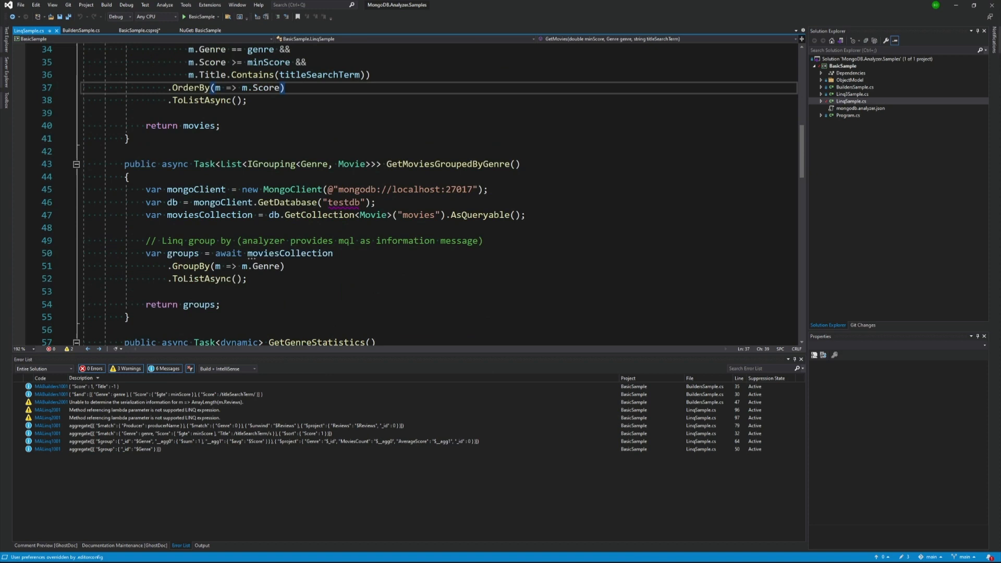
pyautogui.scroll(-3)
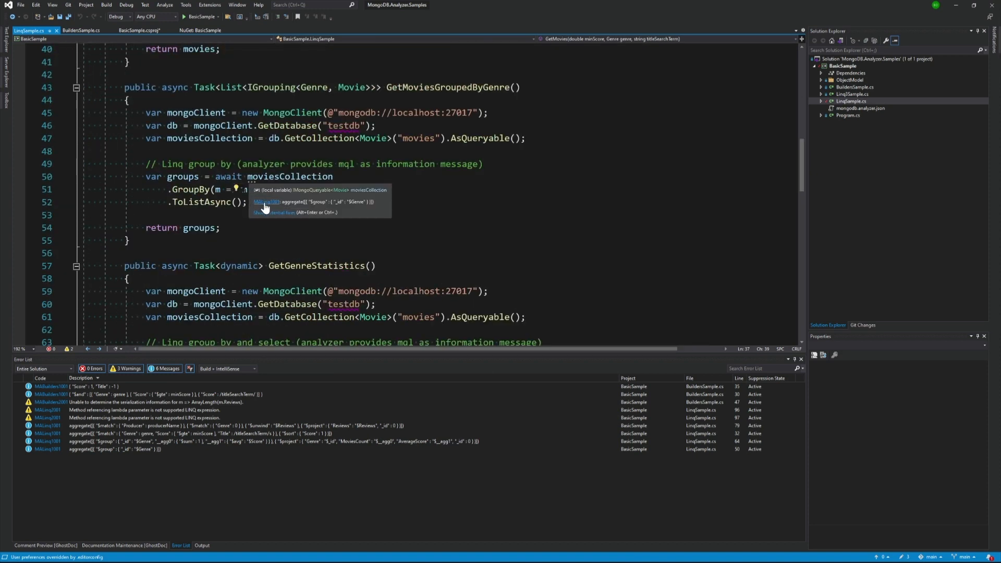
pyautogui.moveTo(375, 207)
pyautogui.write('_ = m')
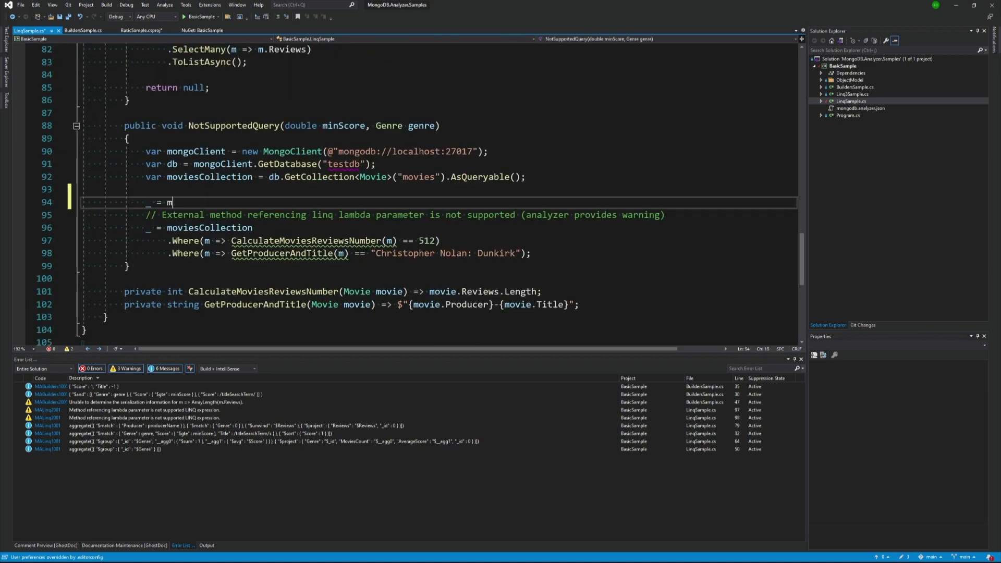
# Add the query _ = moviesCollection.Where(m => m.GetHashCode() == 123); to NotSupportedQuery
pyautogui.write('oviesCollection.')
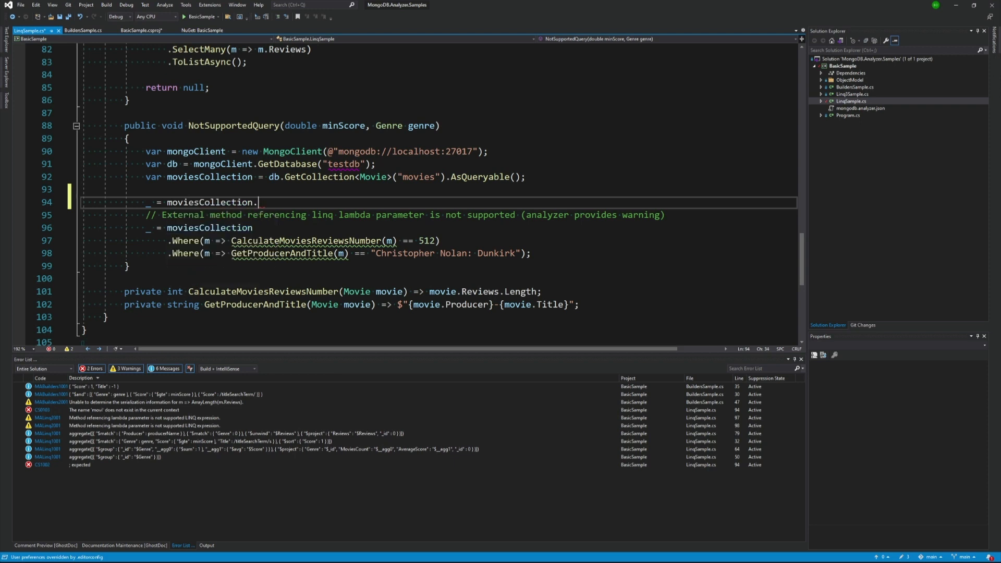
pyautogui.write('Where(m => m.')
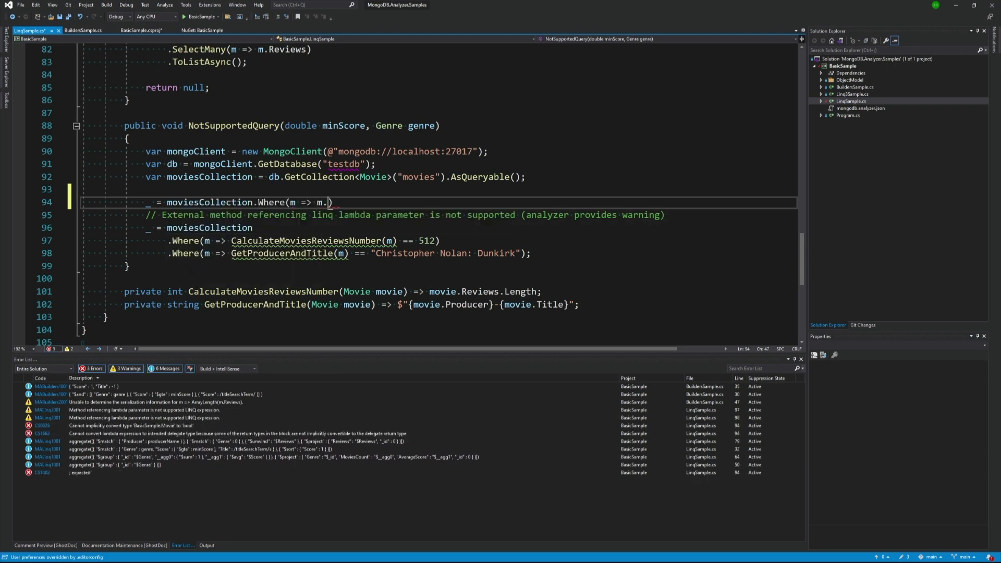
pyautogui.write('GetHashCode(')
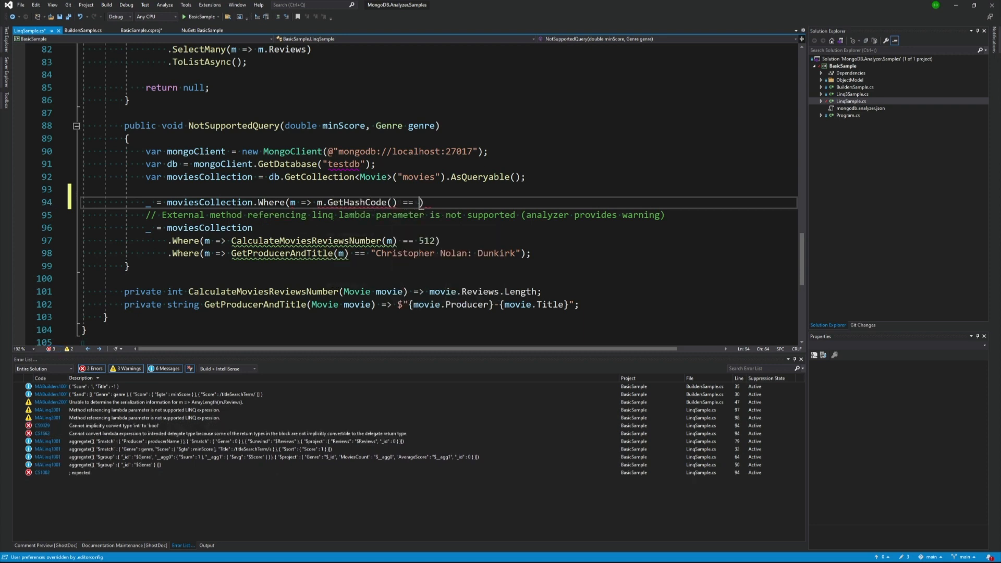
pyautogui.write('123);')
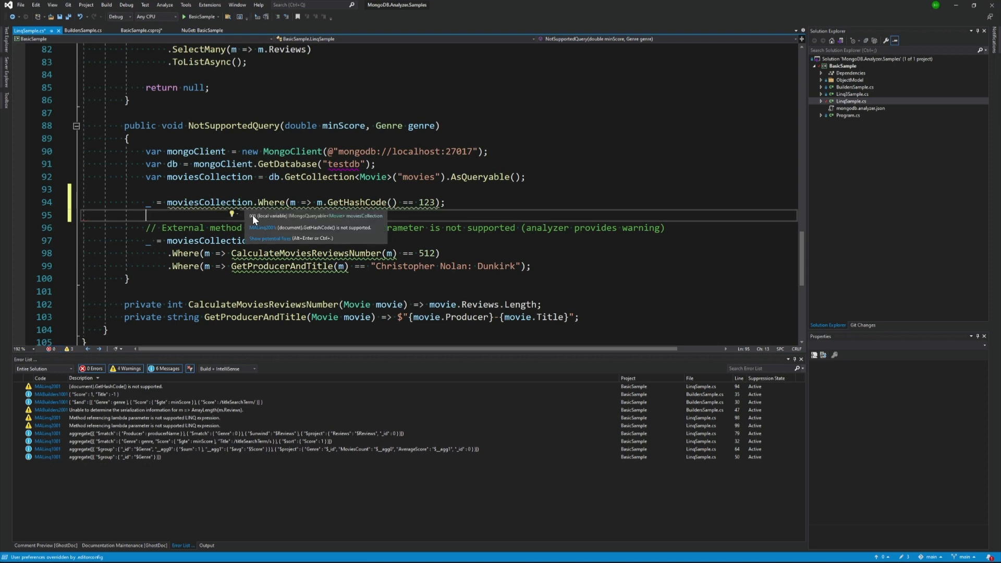
pyautogui.moveTo(366, 231)
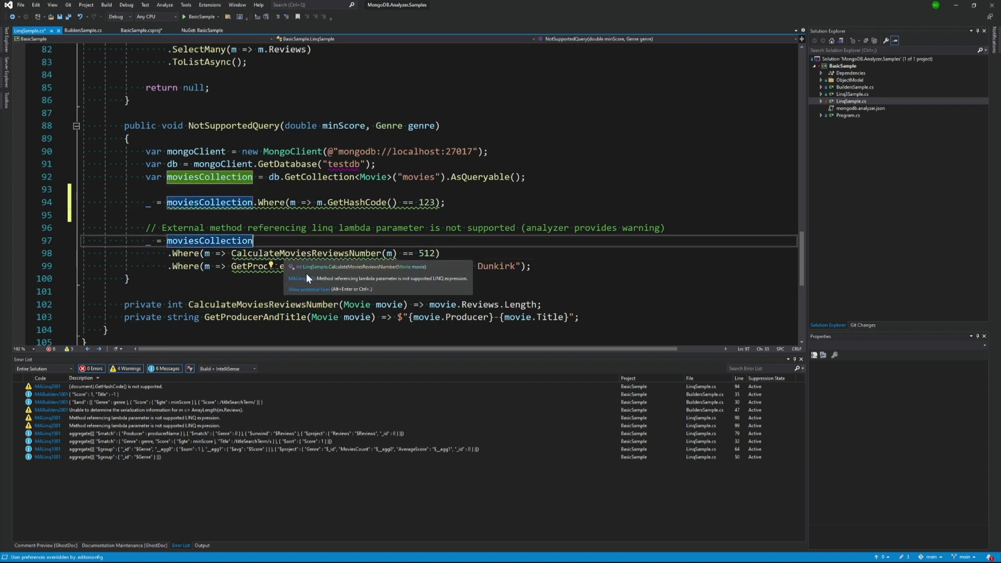
pyautogui.moveTo(421, 274)
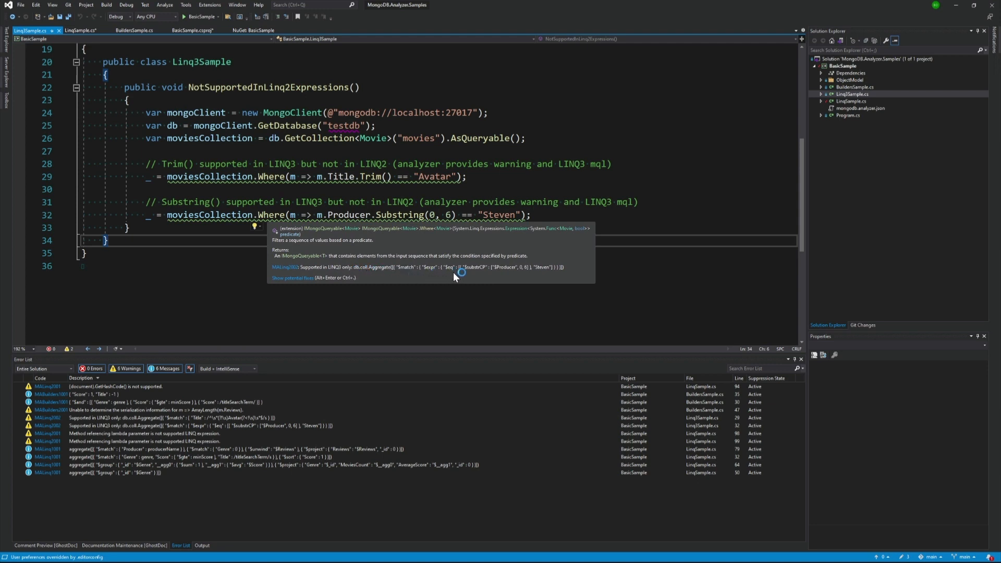
pyautogui.moveTo(565, 271)
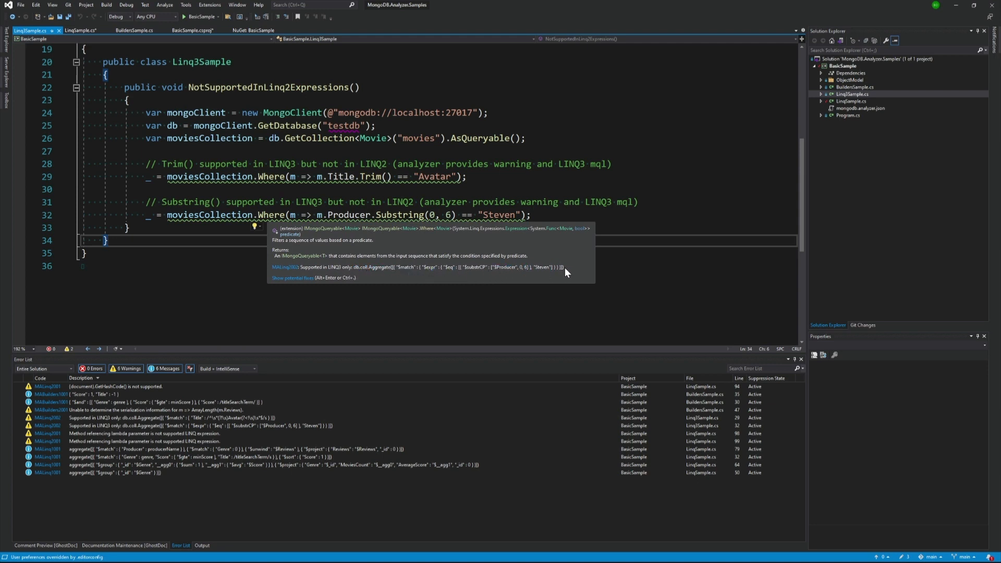